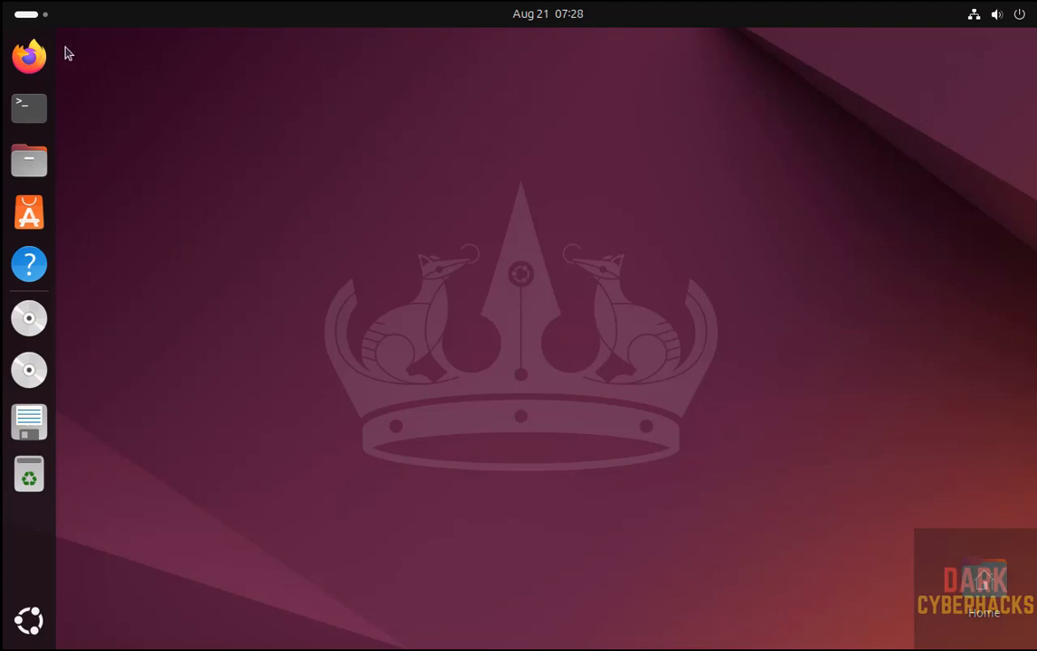
Step: Launch Firefox and load netacad.com in the address bar
left_click(29, 56)
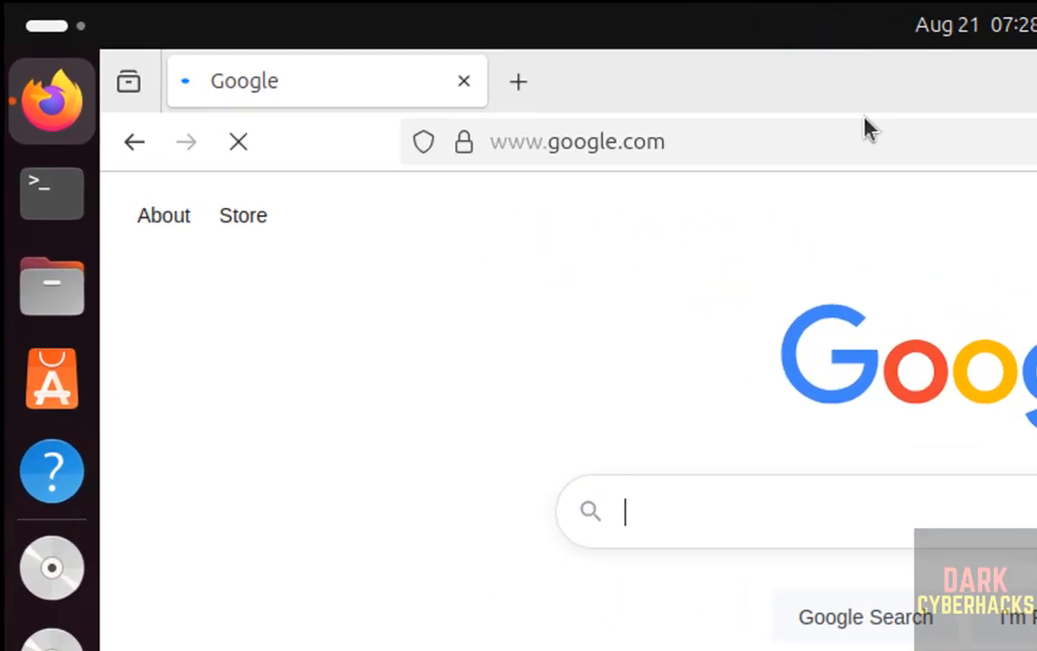
left_click(576, 141)
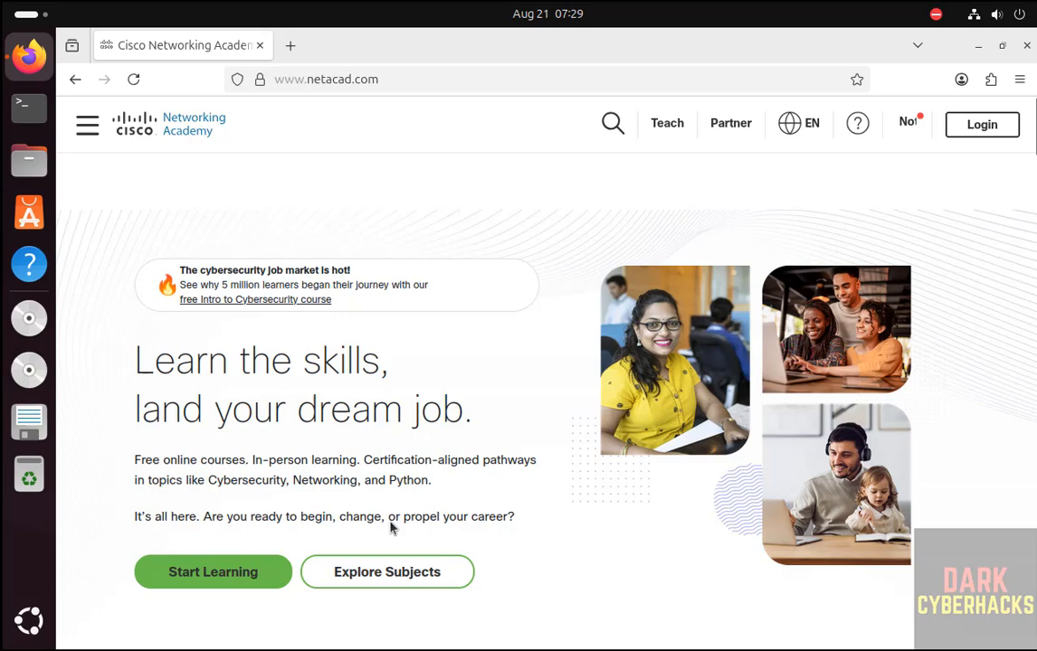
Step: Go via Explore Subjects to Cisco Packet Tracer, open Getting Started, and expand Module 1
left_click(386, 572)
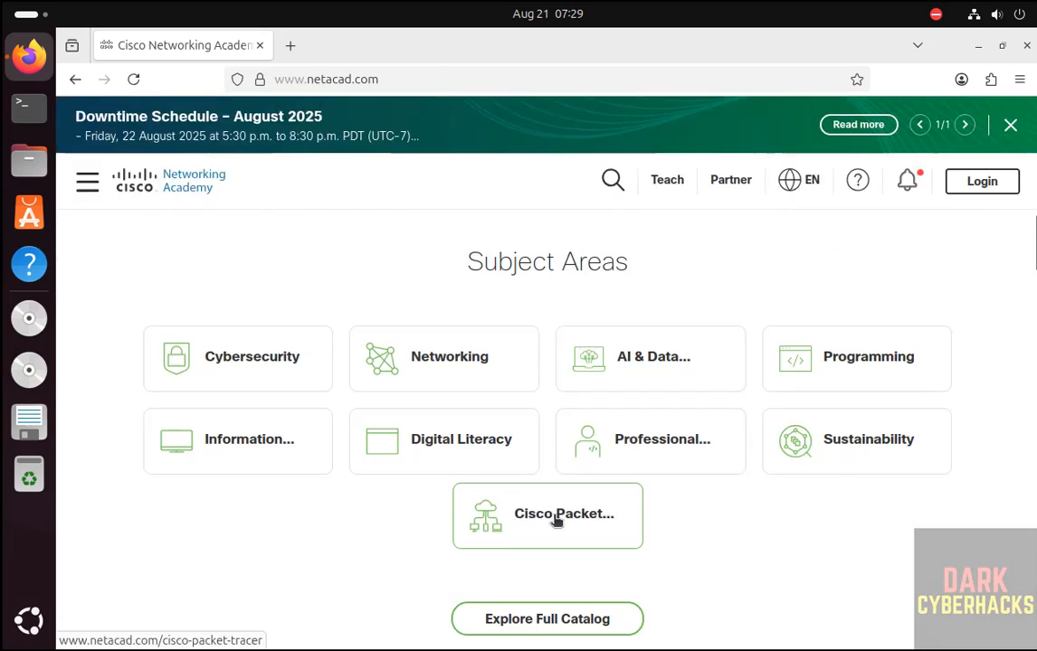
left_click(547, 514)
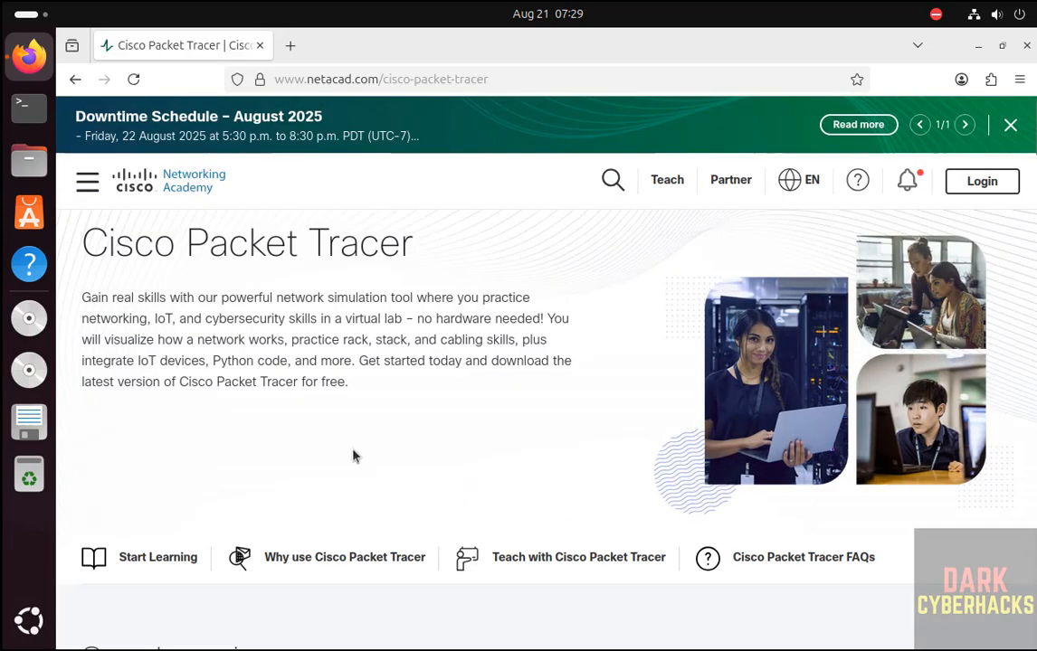
scroll("down", 3)
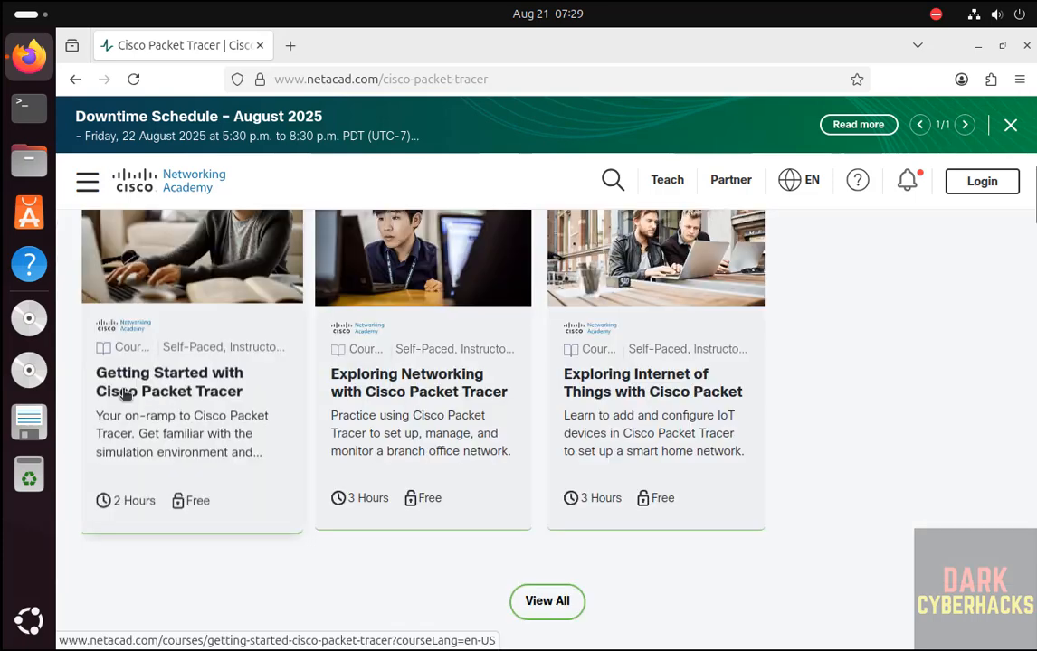
mouse_move(237, 389)
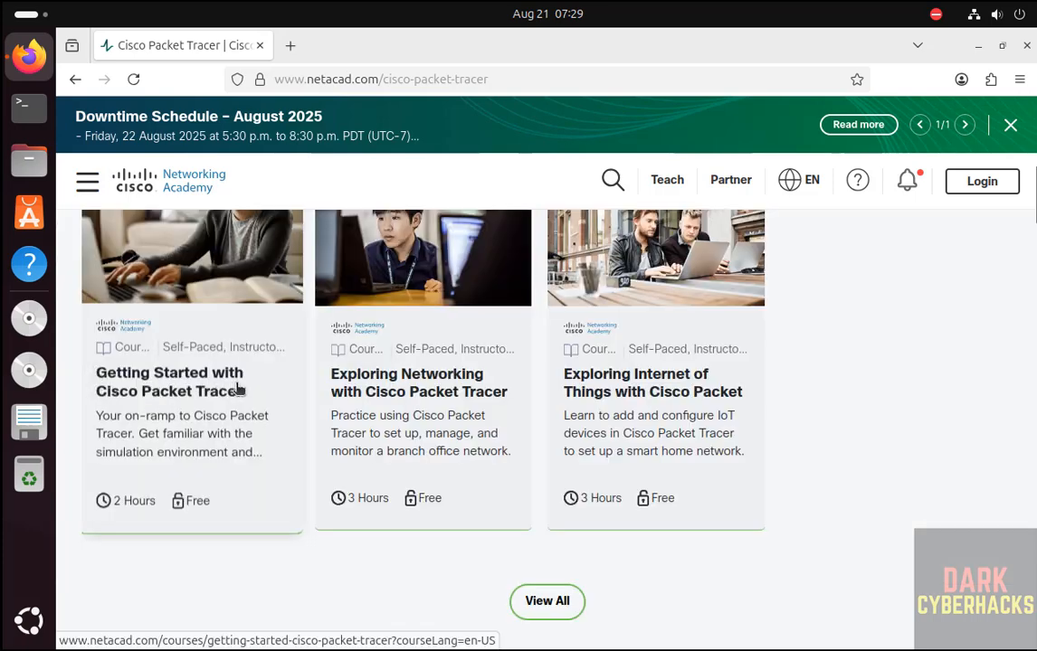
left_click(169, 382)
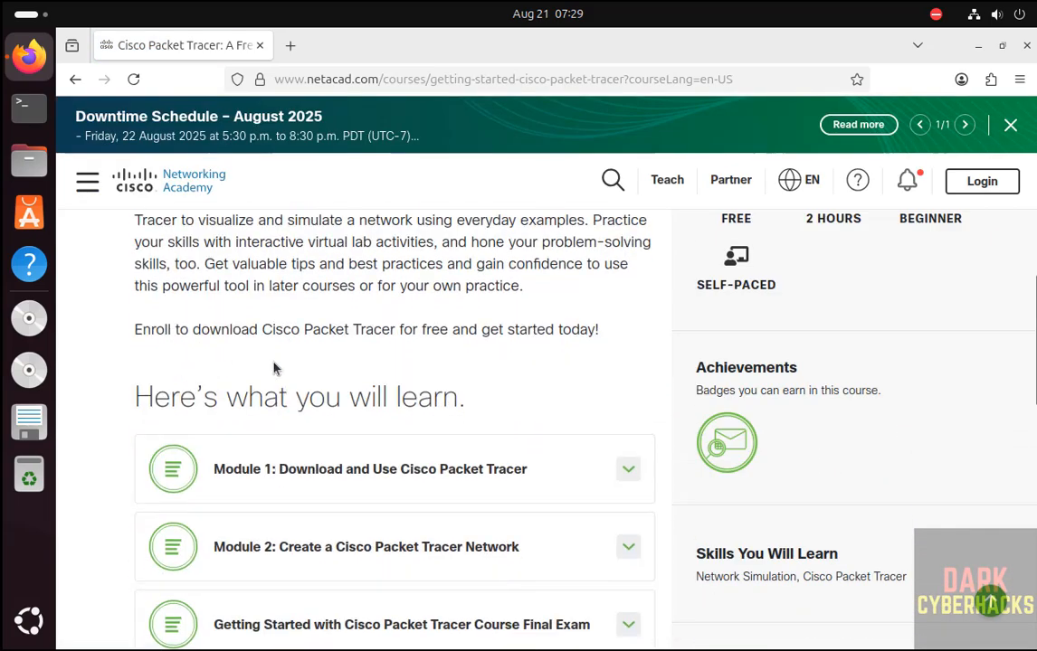
scroll("down", 3)
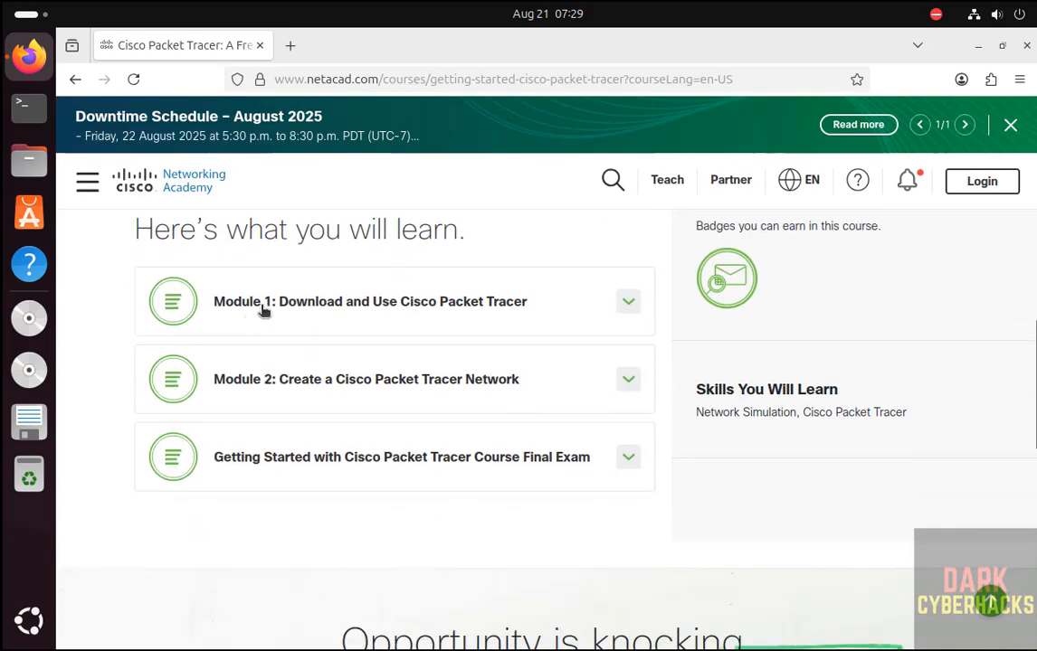
left_click(627, 301)
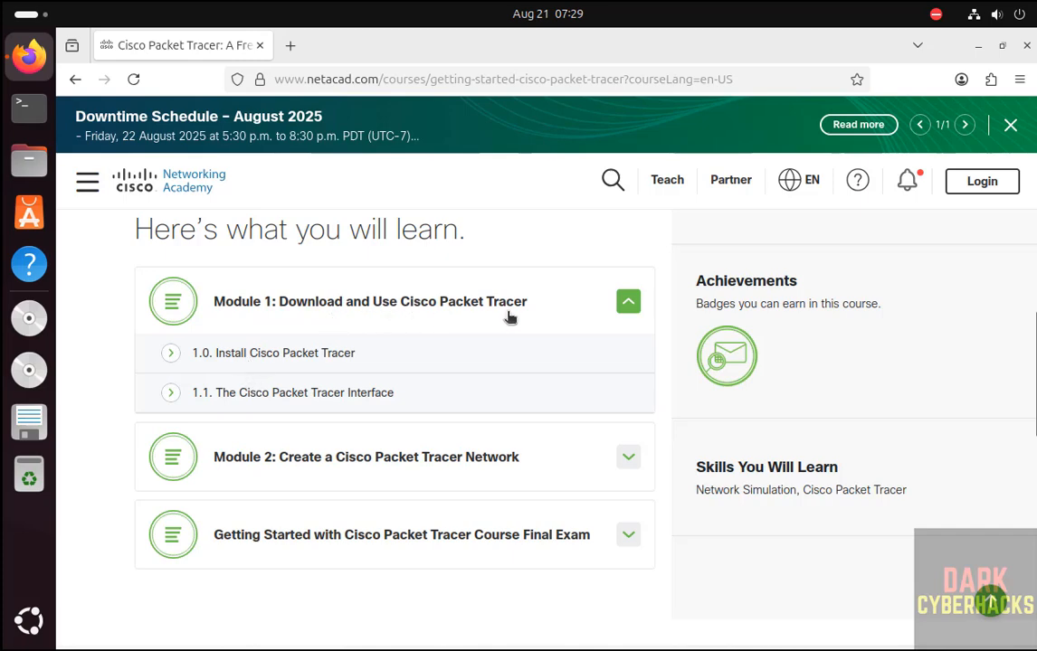
mouse_move(330, 366)
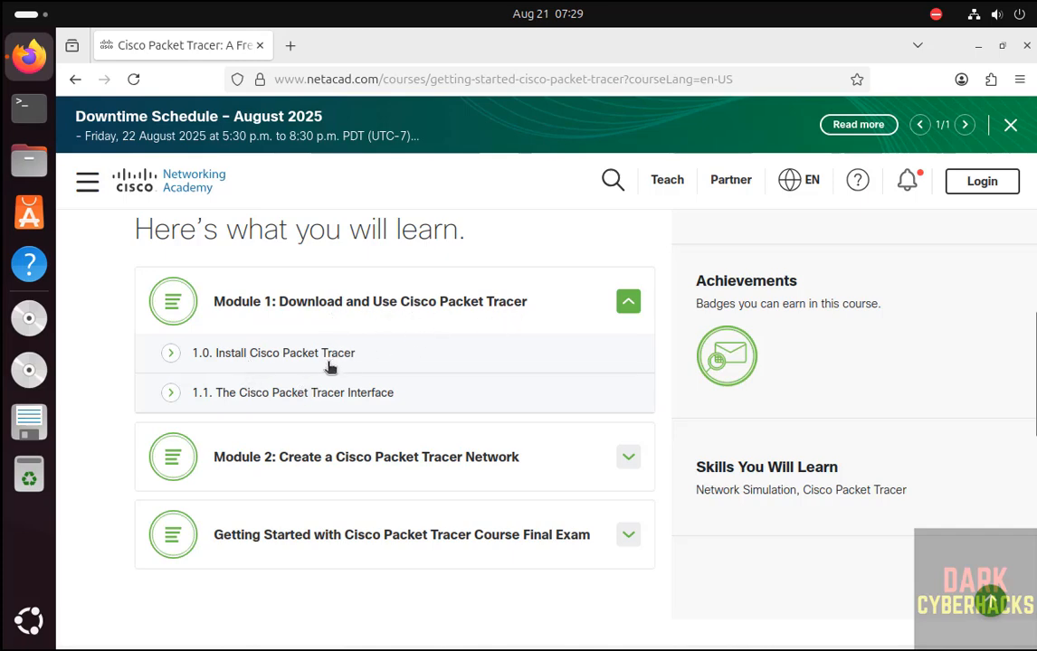
mouse_move(981, 182)
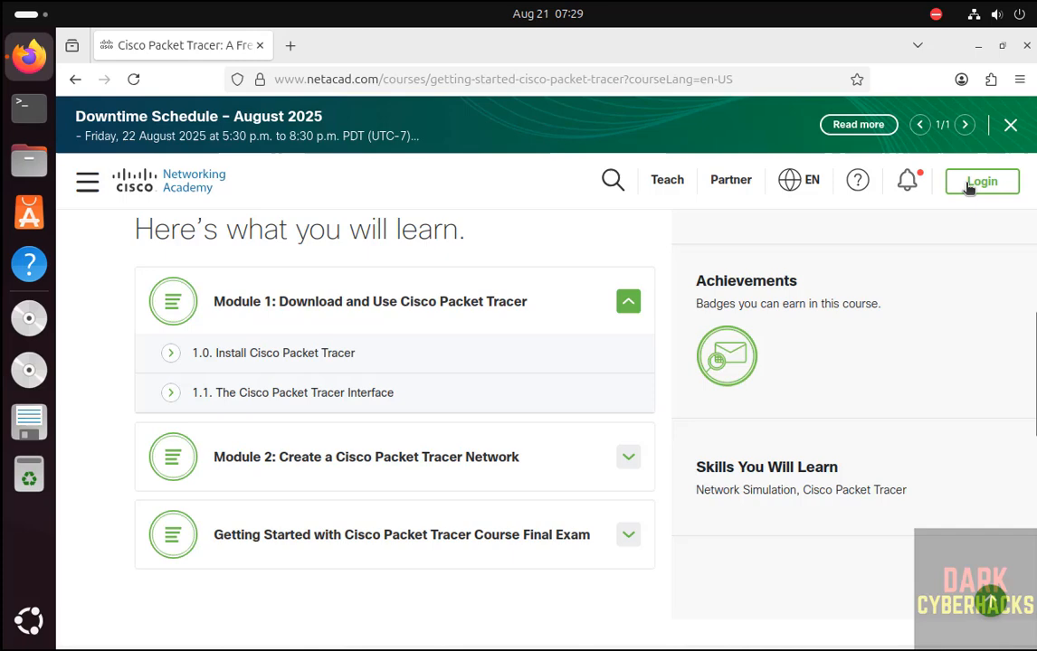
left_click(982, 181)
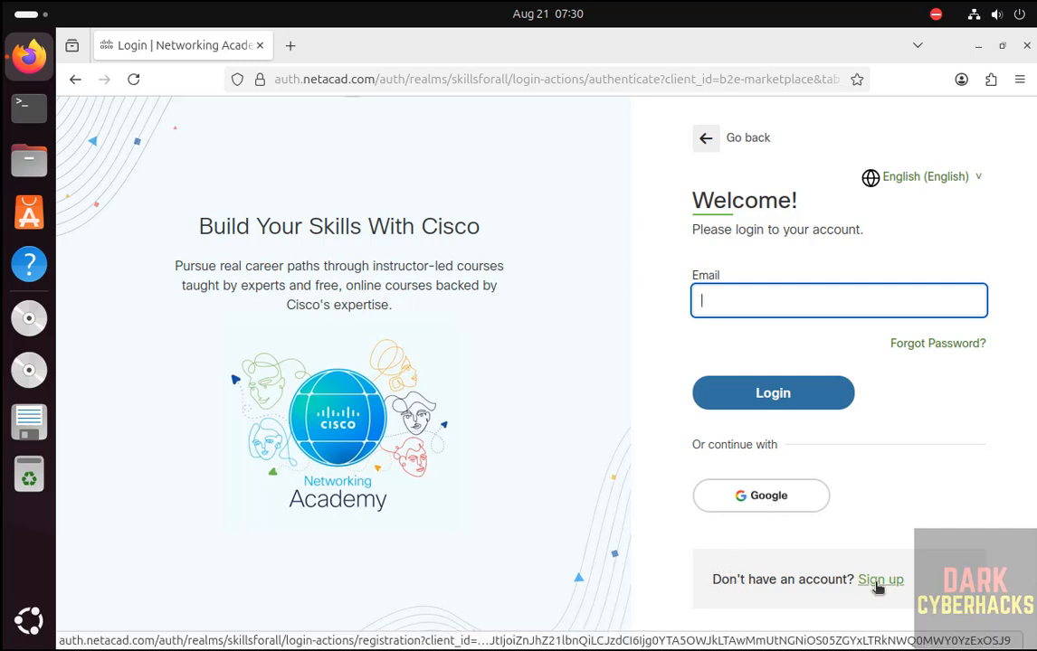
mouse_move(875, 515)
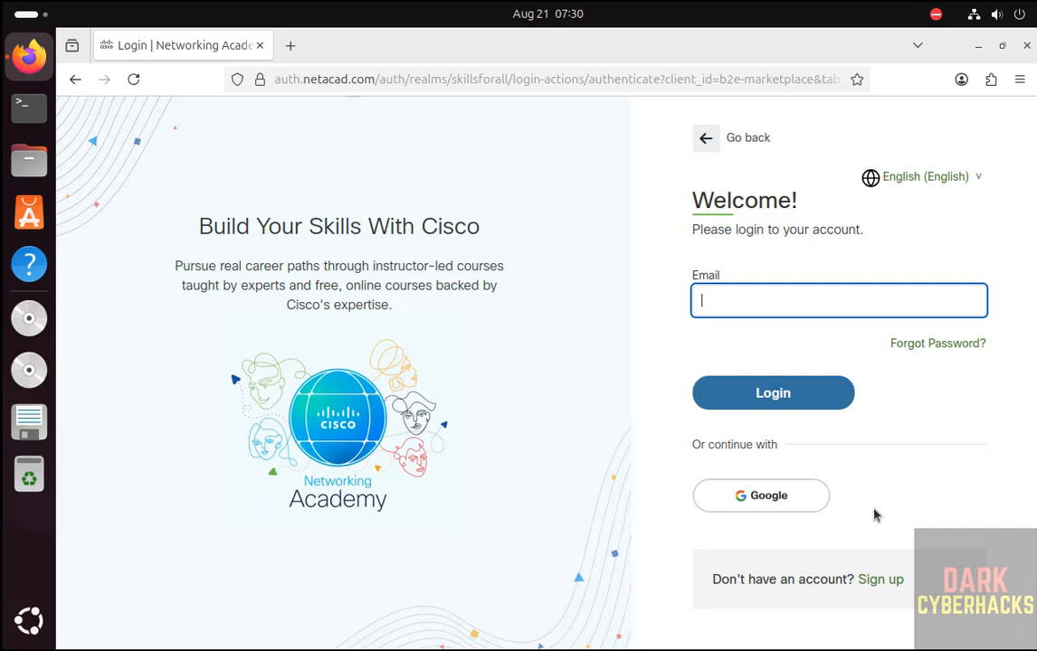
mouse_move(735, 305)
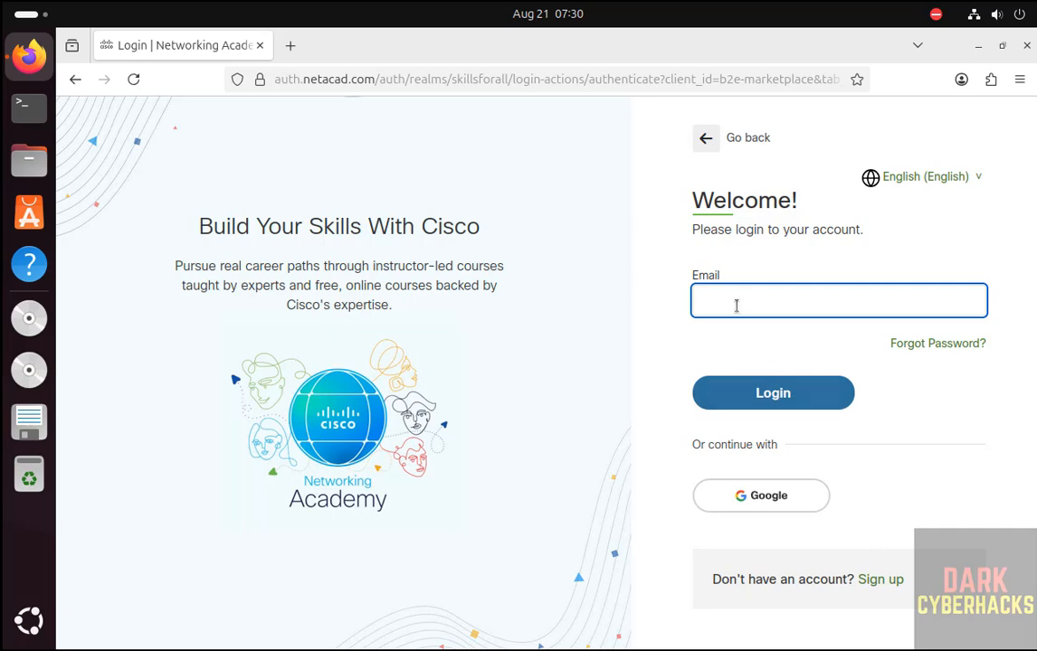
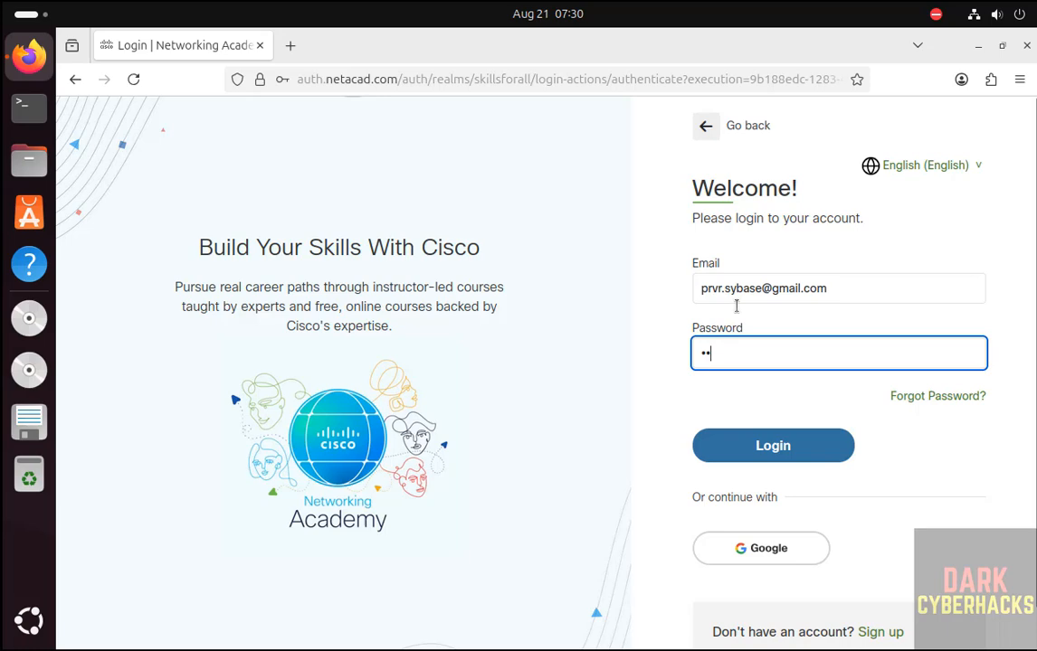
left_click(773, 445)
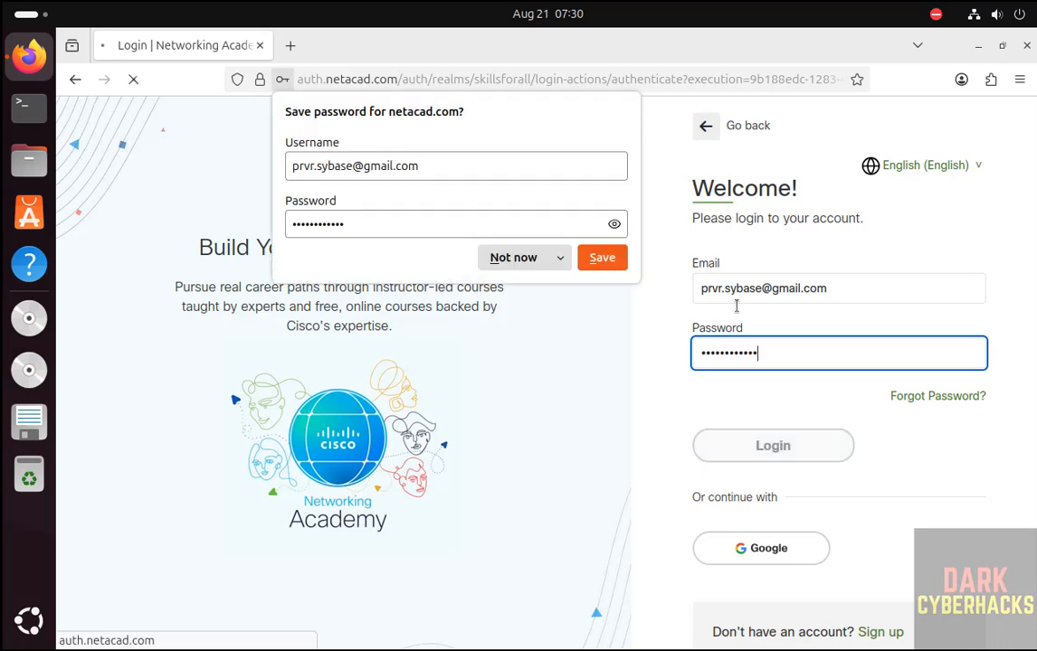
Step: Dismiss the save-password prompt, expand Module 1, and reach lesson 1.0.3 Download Cisco Packet Tracer
left_click(773, 445)
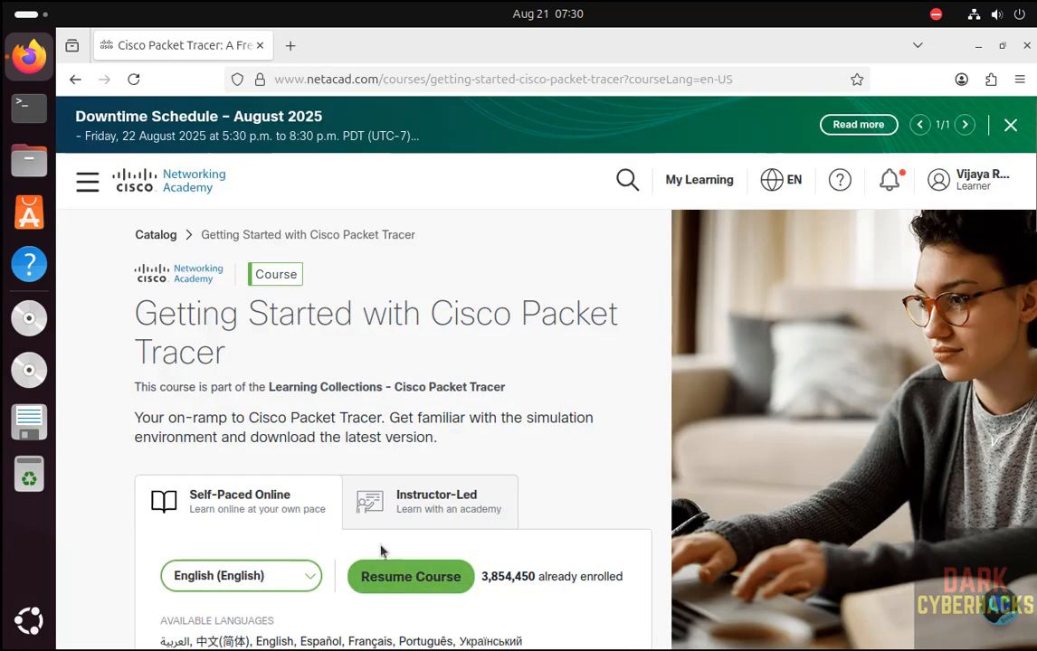
scroll("down", 3)
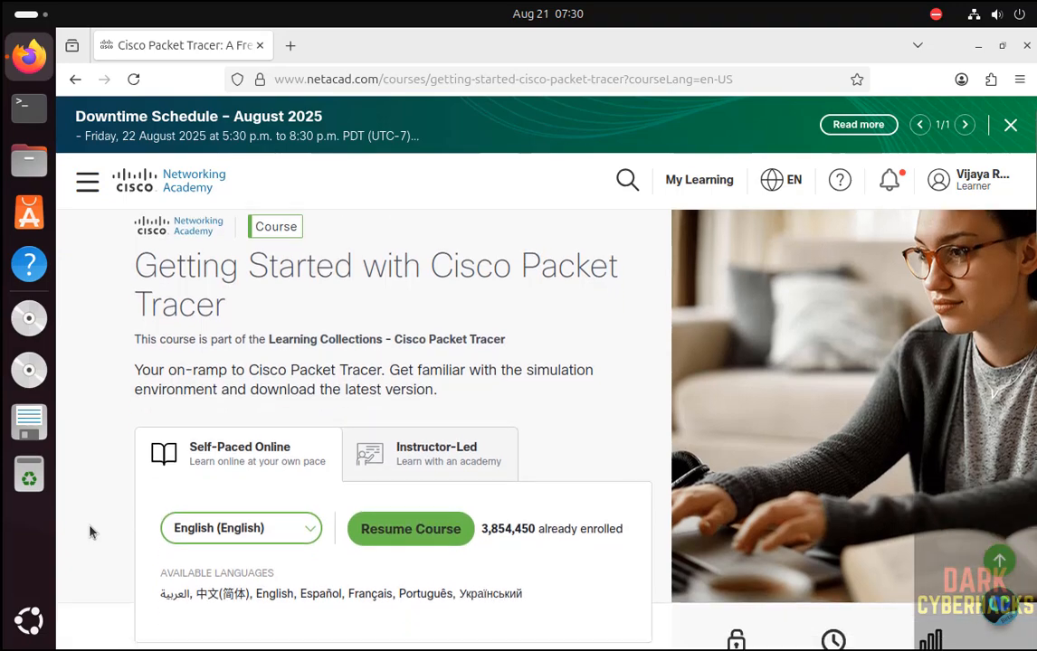
scroll("down", 3)
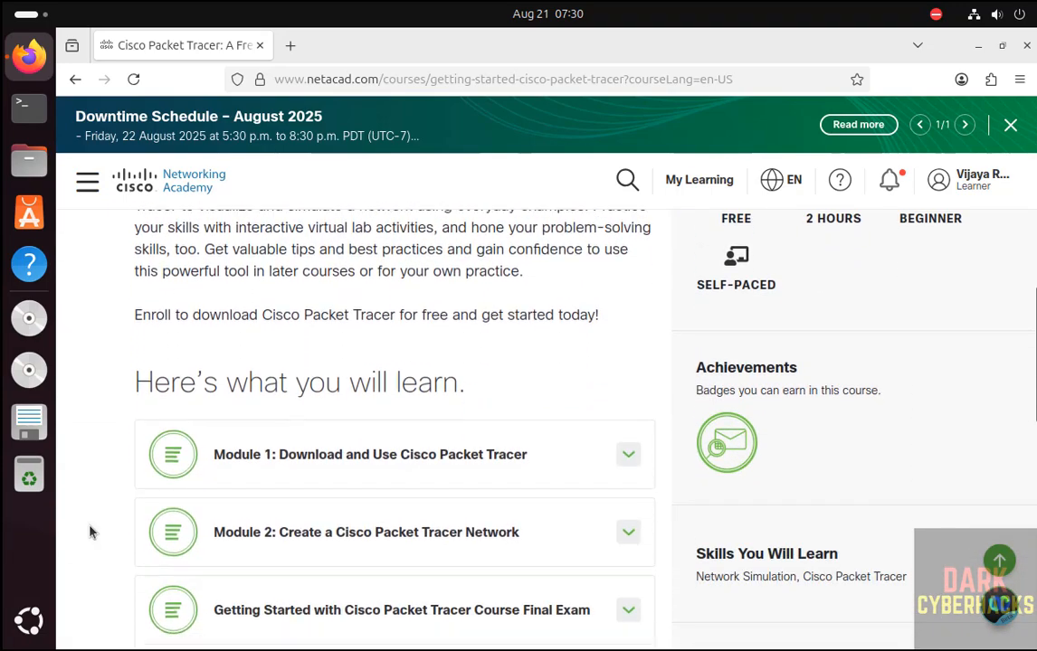
scroll("down", 3)
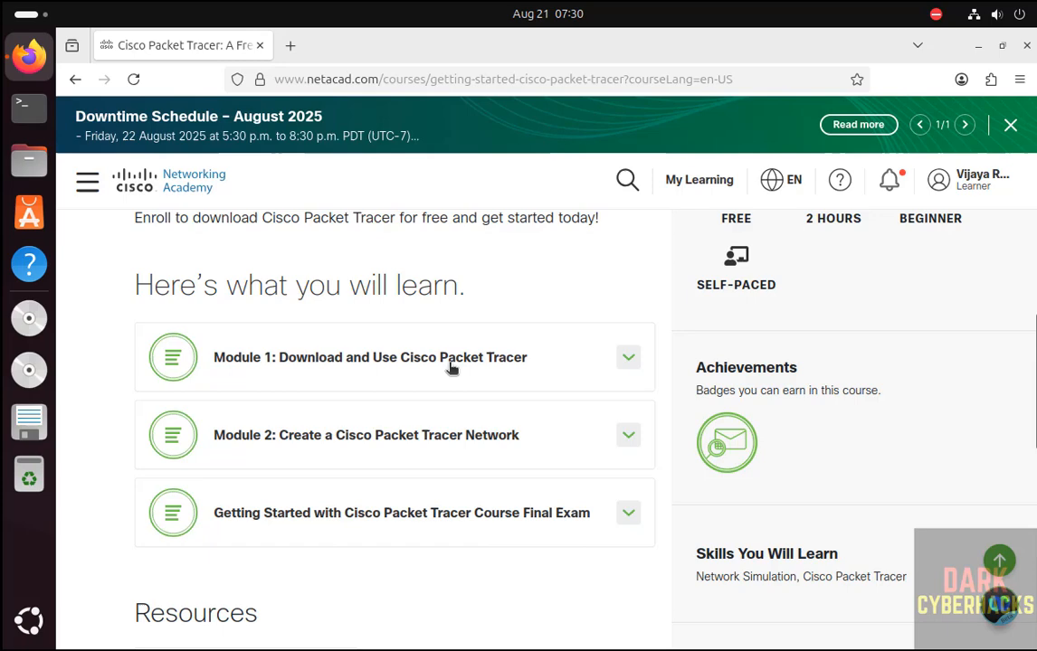
left_click(628, 357)
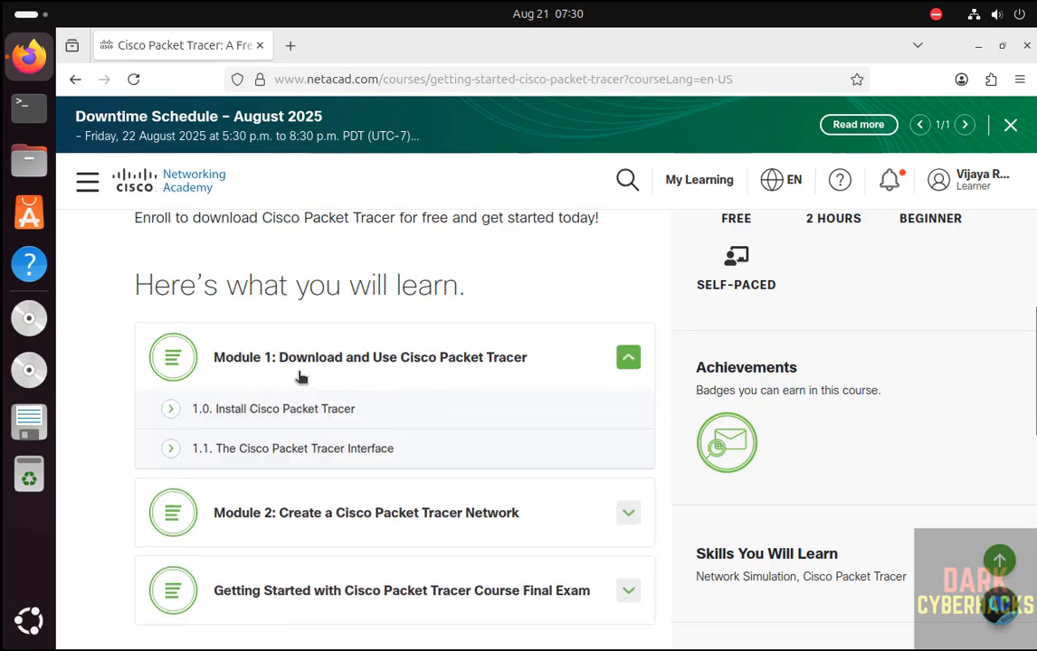
mouse_move(347, 359)
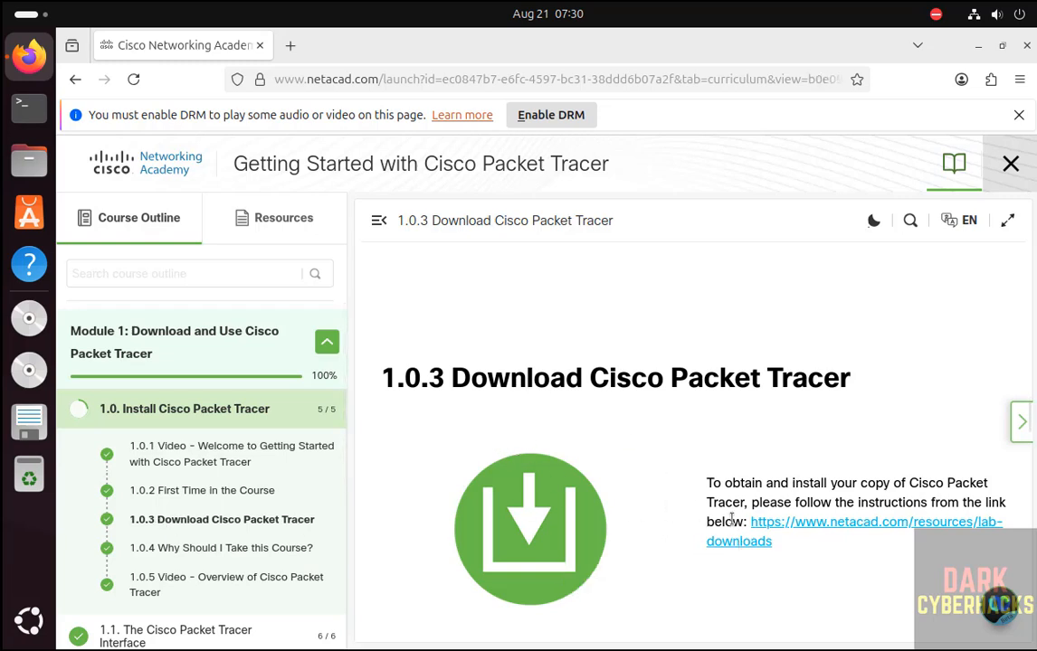
scroll("down", 3)
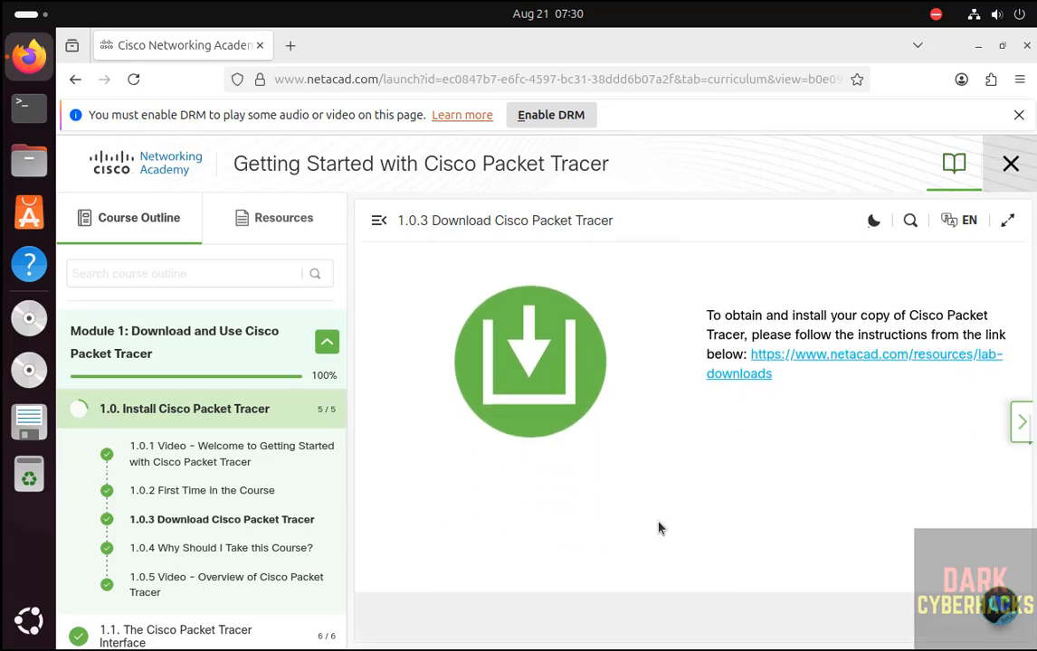
mouse_move(799, 359)
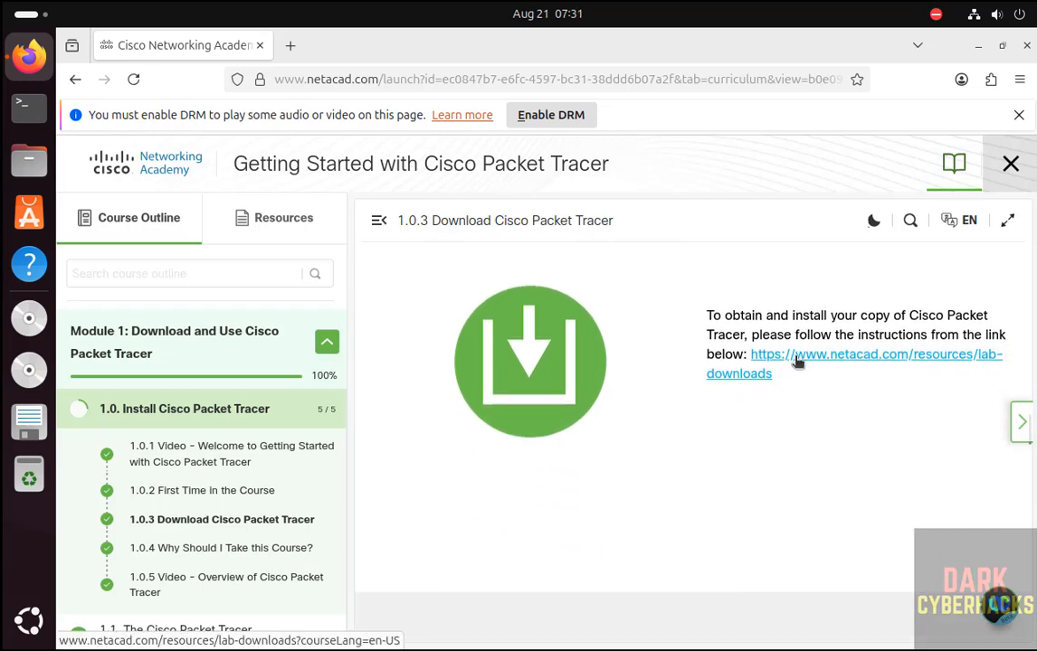
Step: Open the lab downloads page and download the Packet Tracer 8.2.2 Ubuntu 64bit installer
left_click(795, 353)
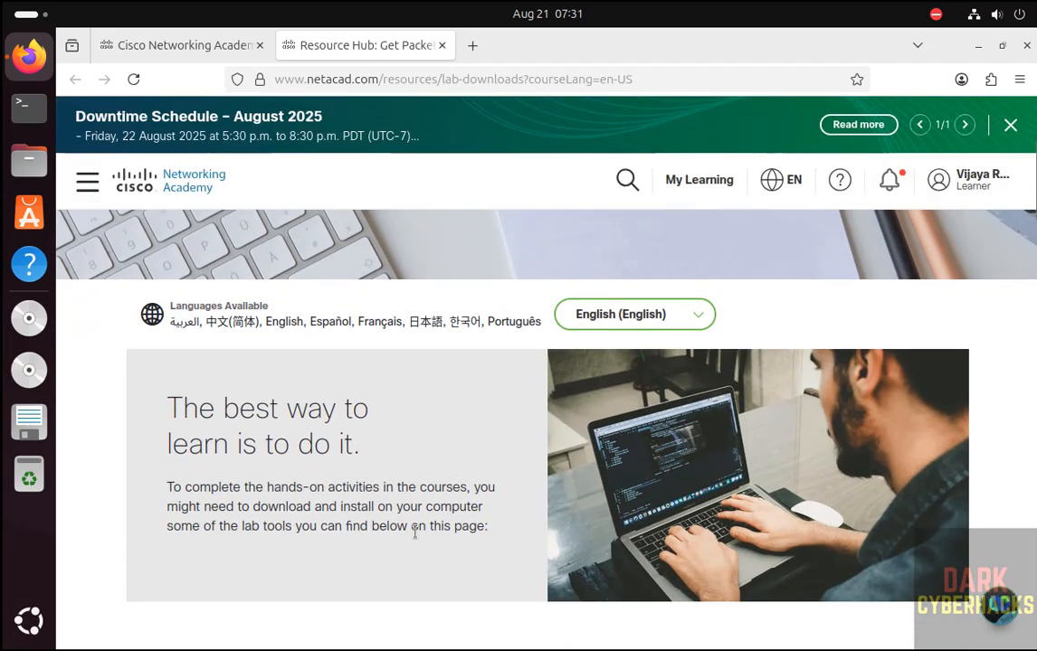
scroll("down", 3)
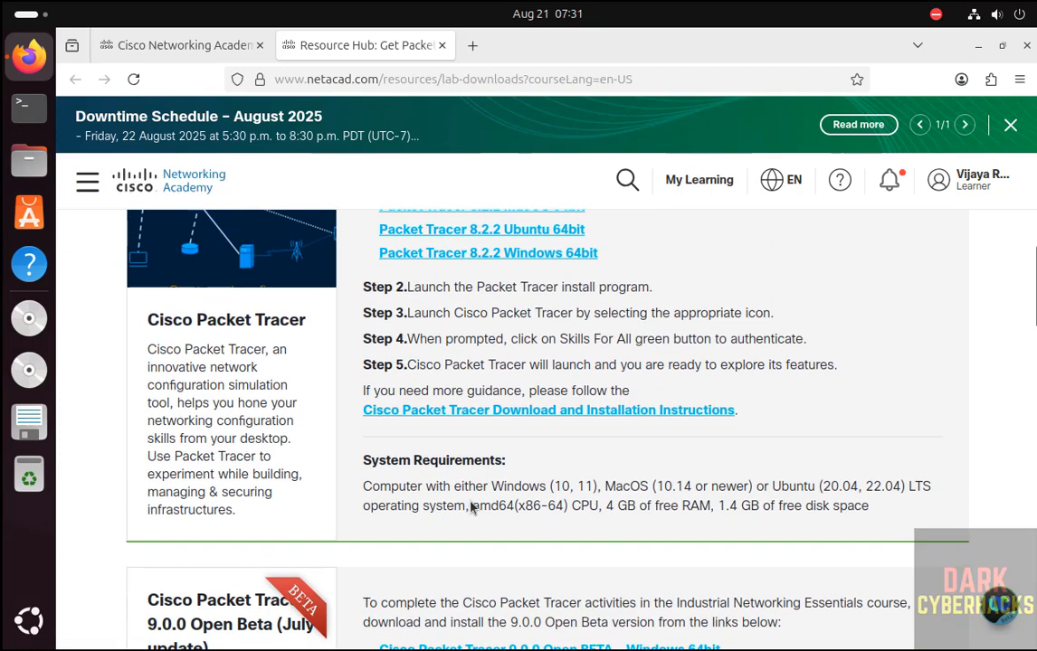
scroll("up", 3)
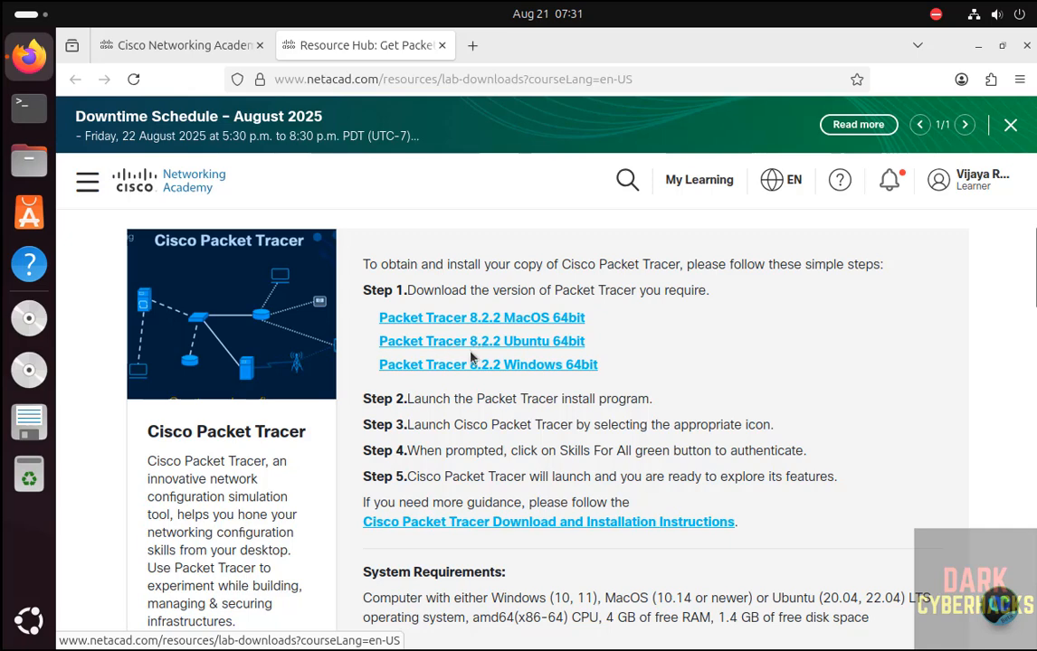
mouse_move(512, 353)
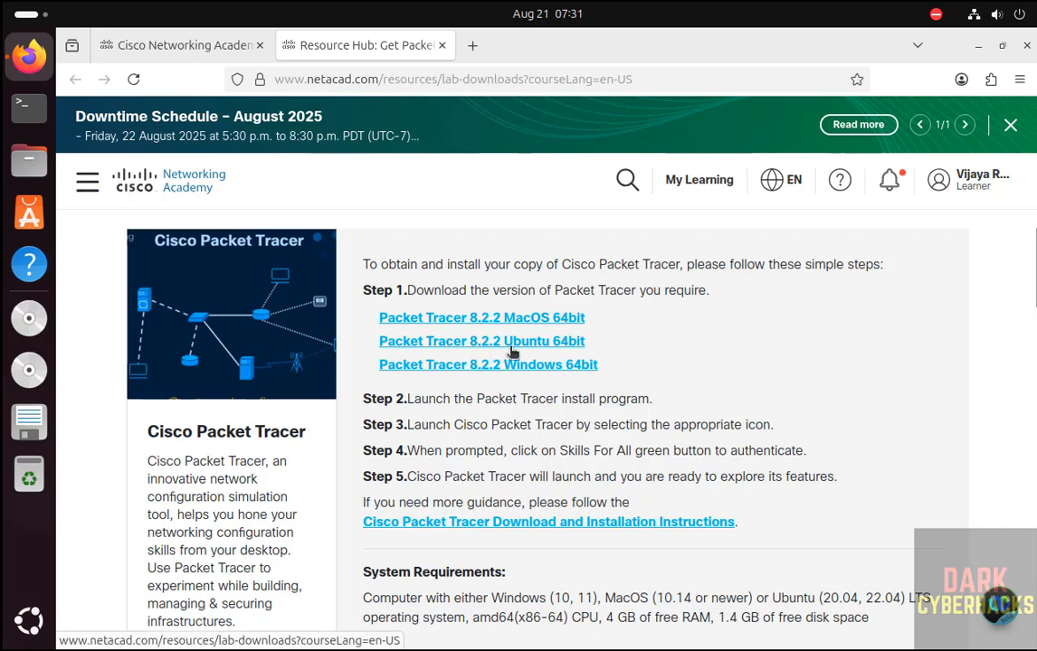
mouse_move(513, 351)
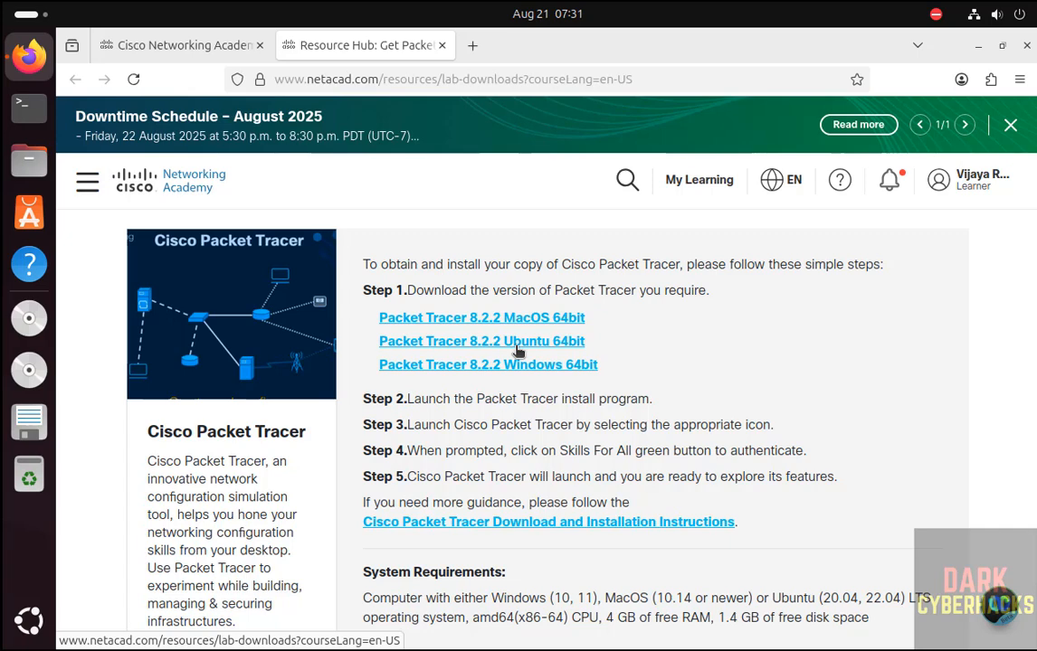
left_click(481, 341)
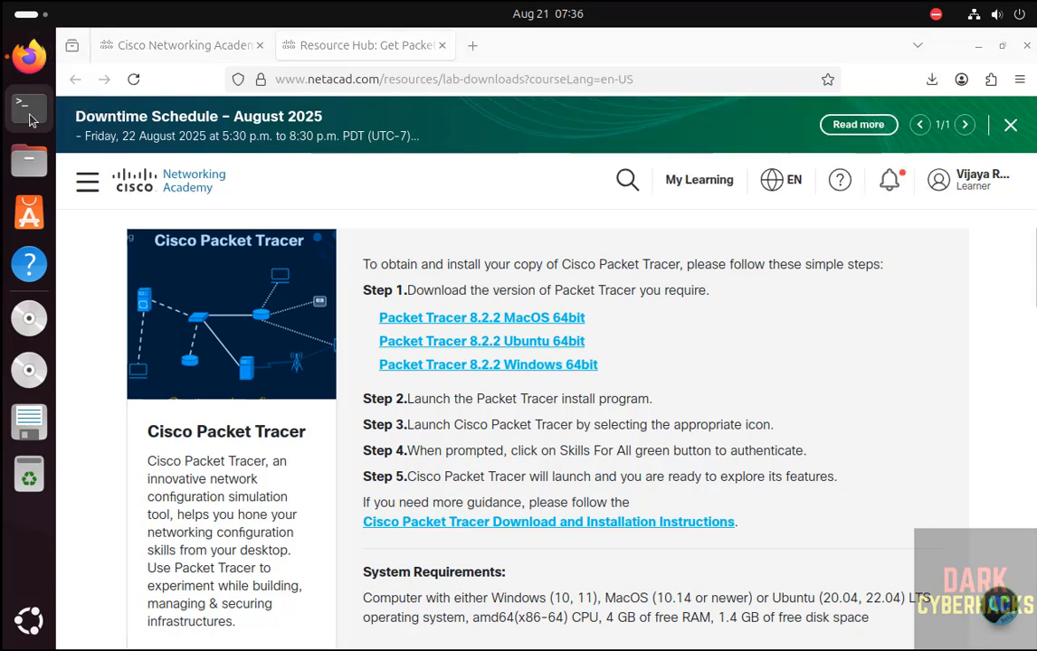
Step: In a new terminal, run sudo dpkg -i Packet_Tracer822_amd64_signed.deb
left_click(28, 107)
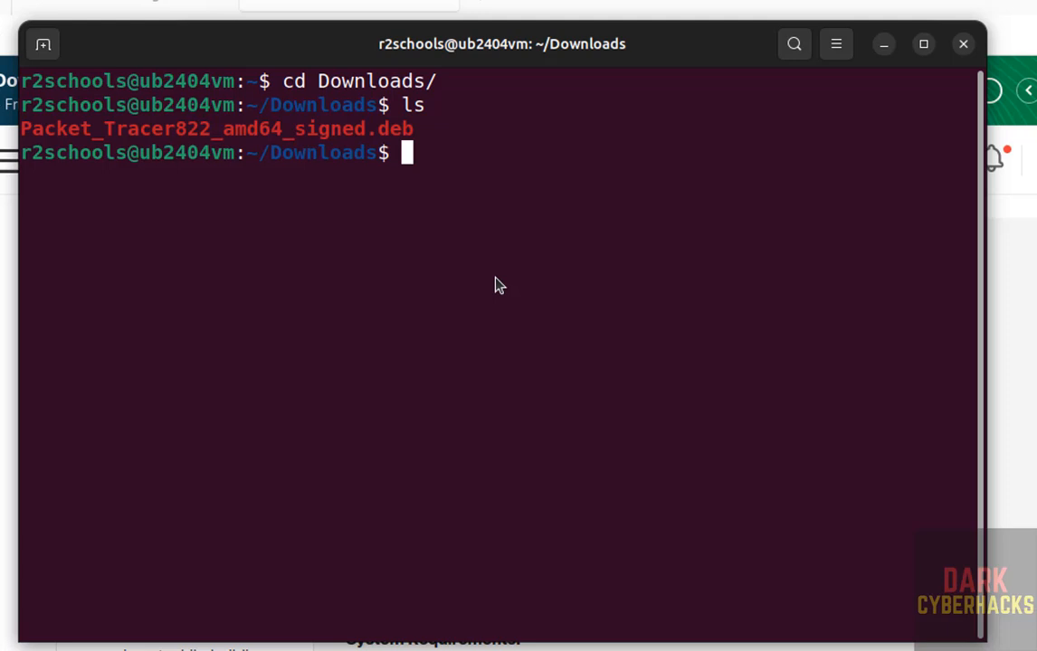
type("sudo")
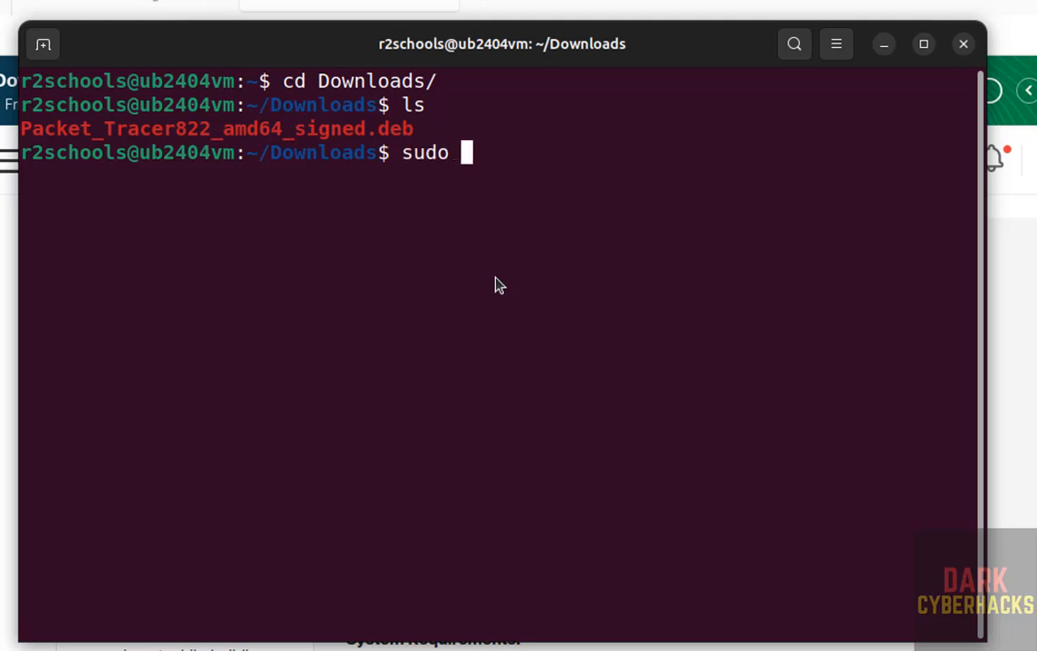
type("dpkg")
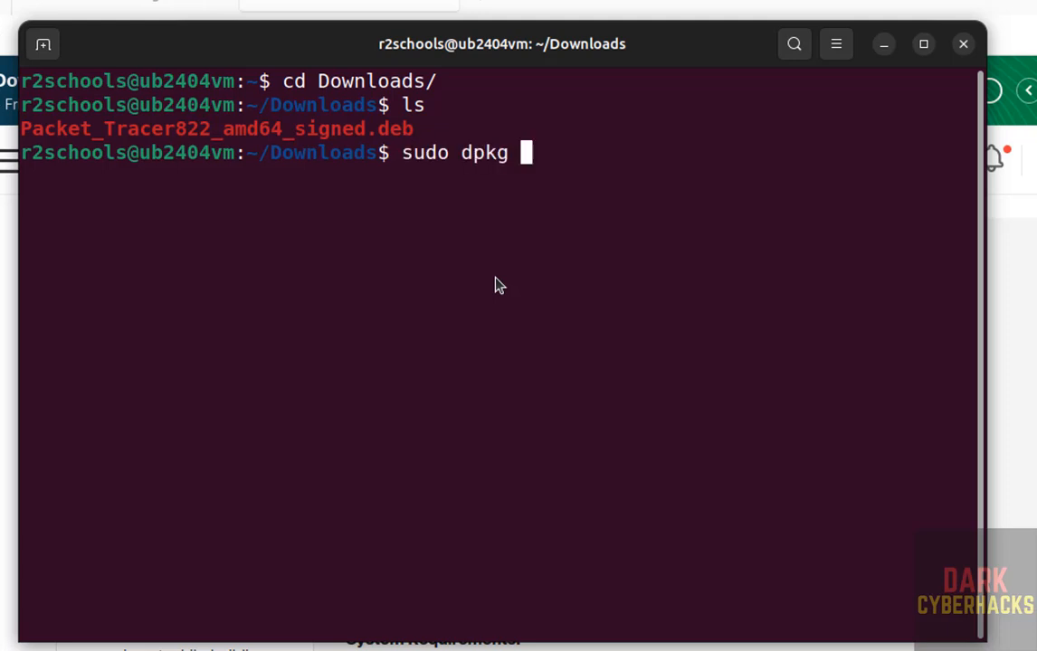
type("-i Pac")
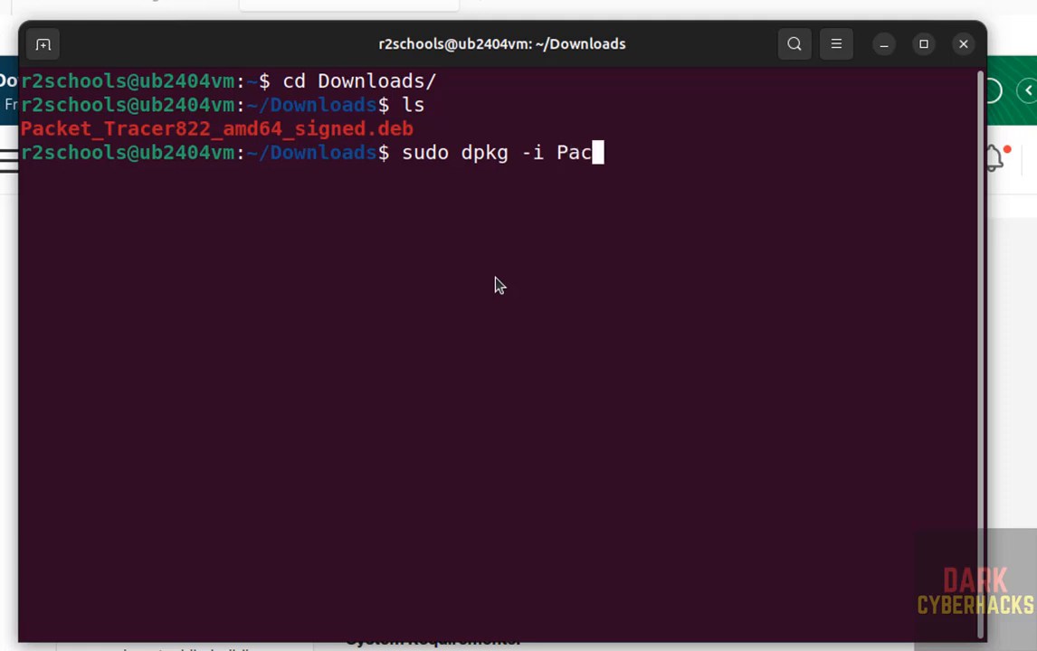
type("k")
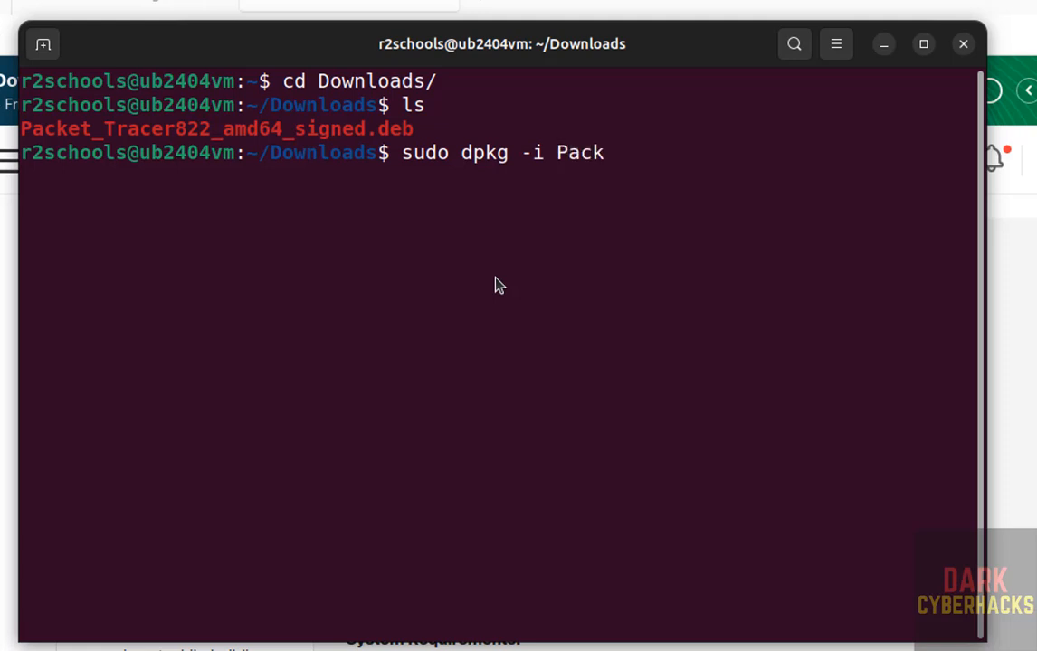
key("Tab")
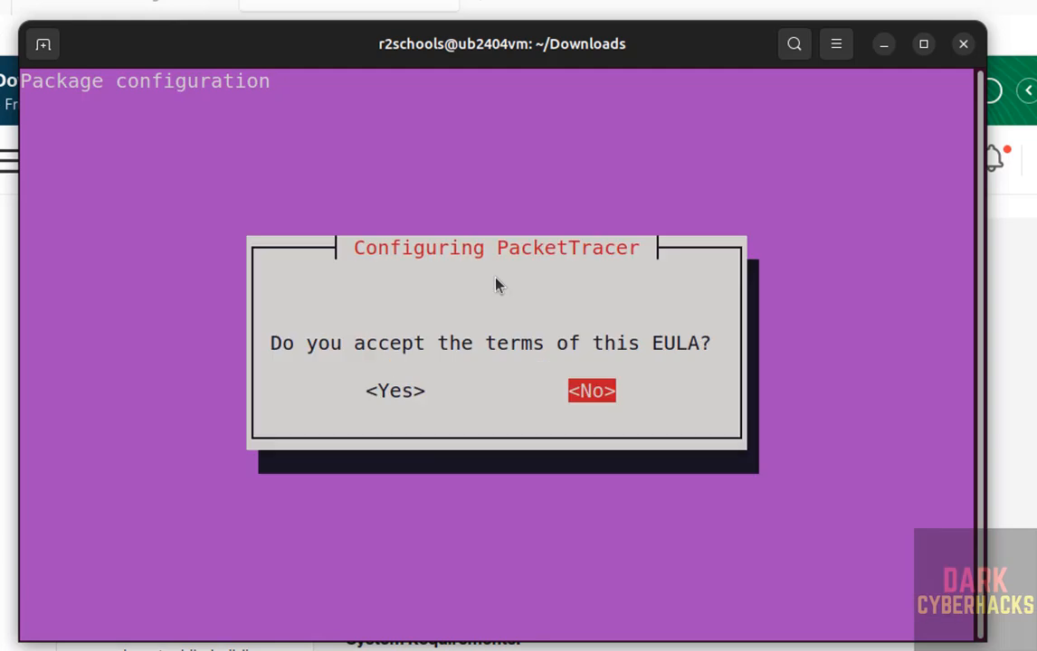
Step: Choose Yes on the Configuring PacketTracer EULA prompt
key("Left")
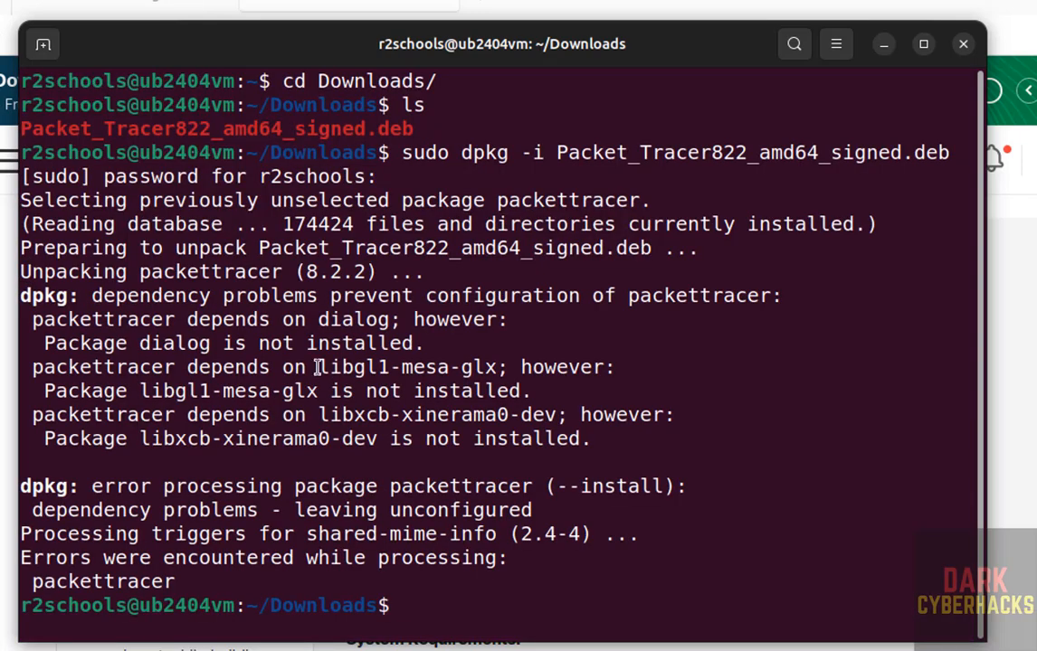
Step: Run sudo apt install libgl1-mesa-glx using the name copied from the error output
double_click(352, 367)
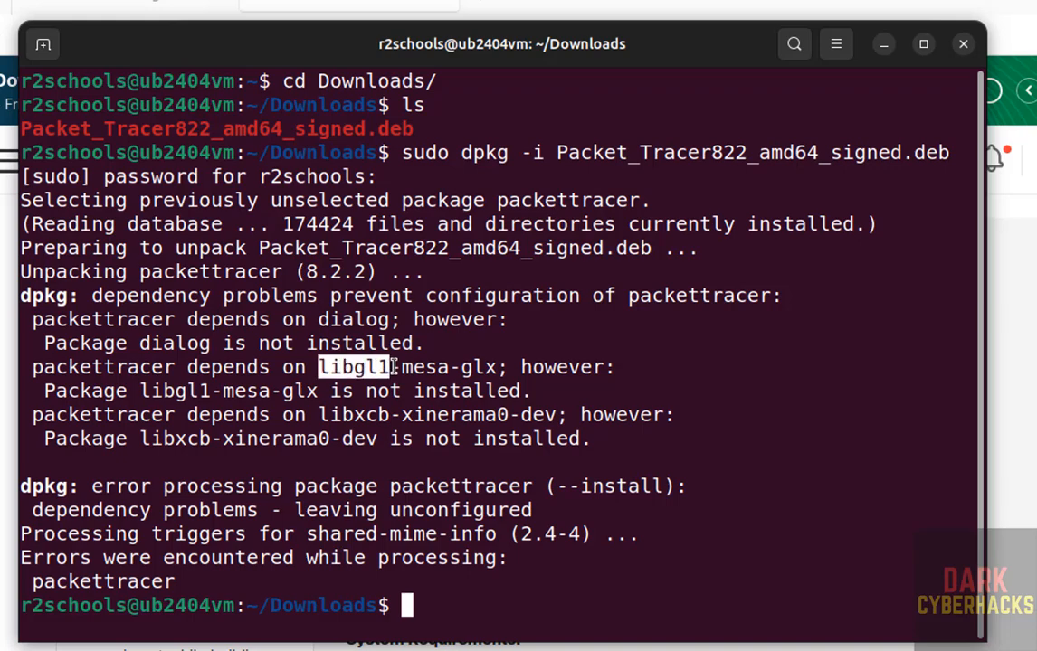
double_click(425, 366)
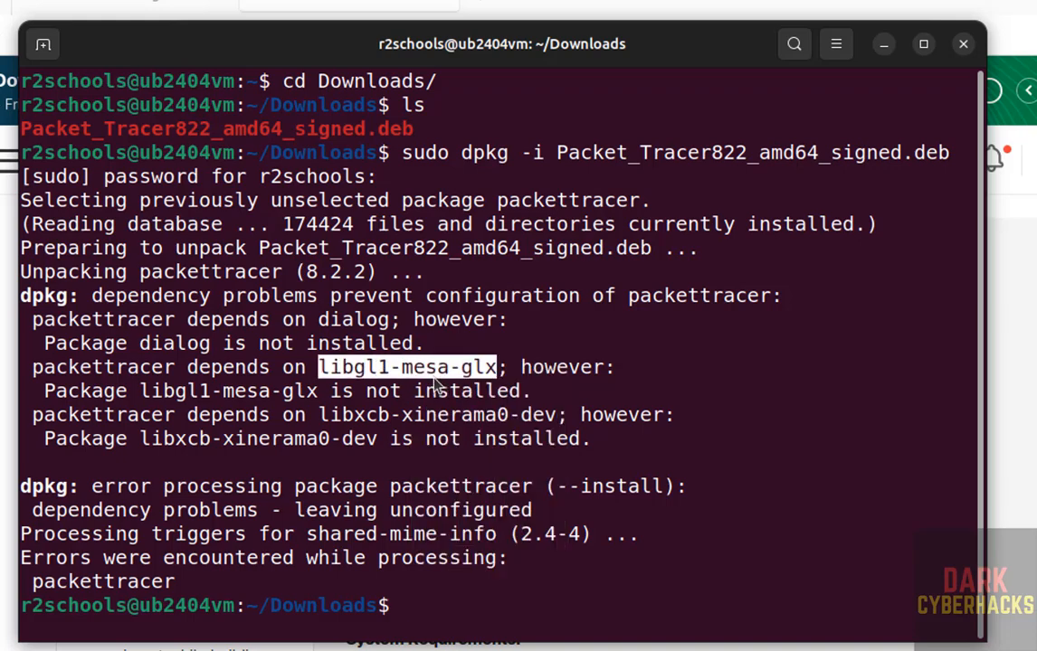
type("sudo apt install")
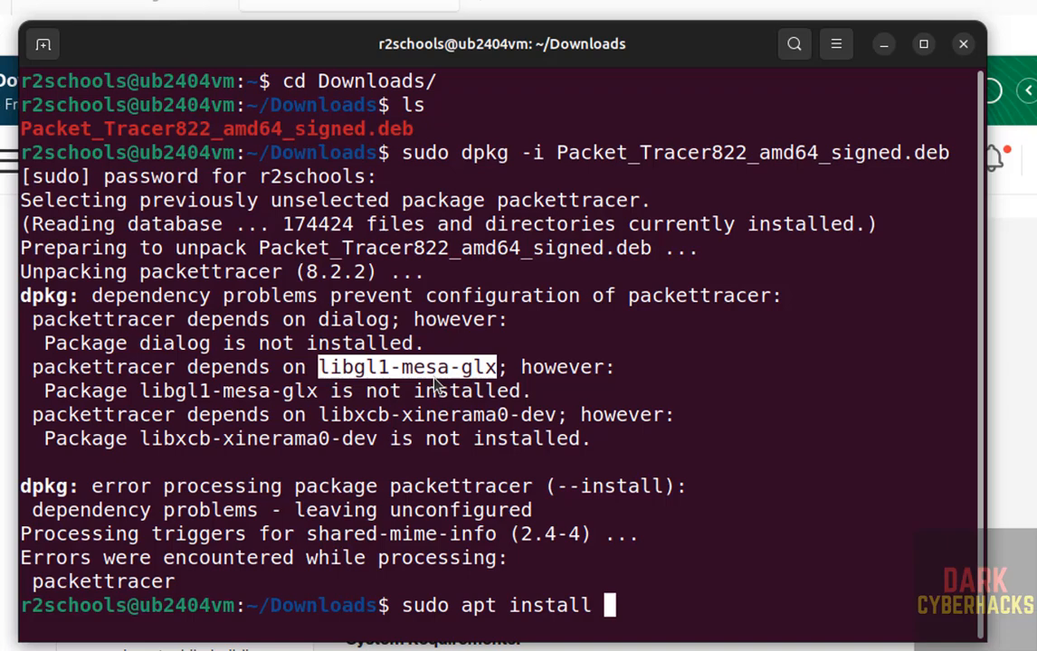
right_click(434, 384)
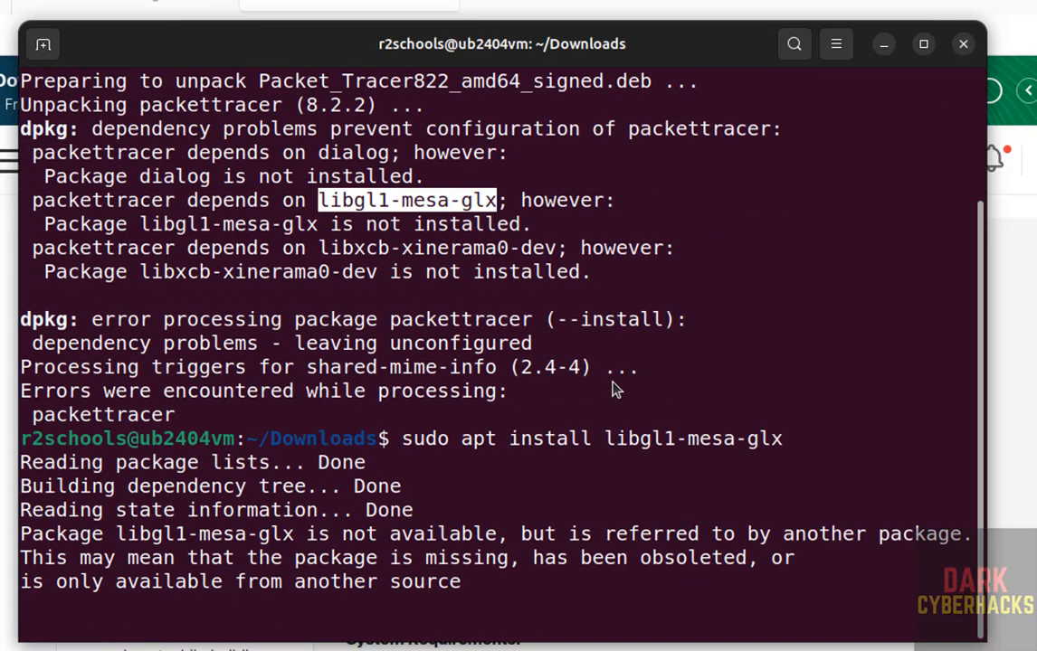
key("Return")
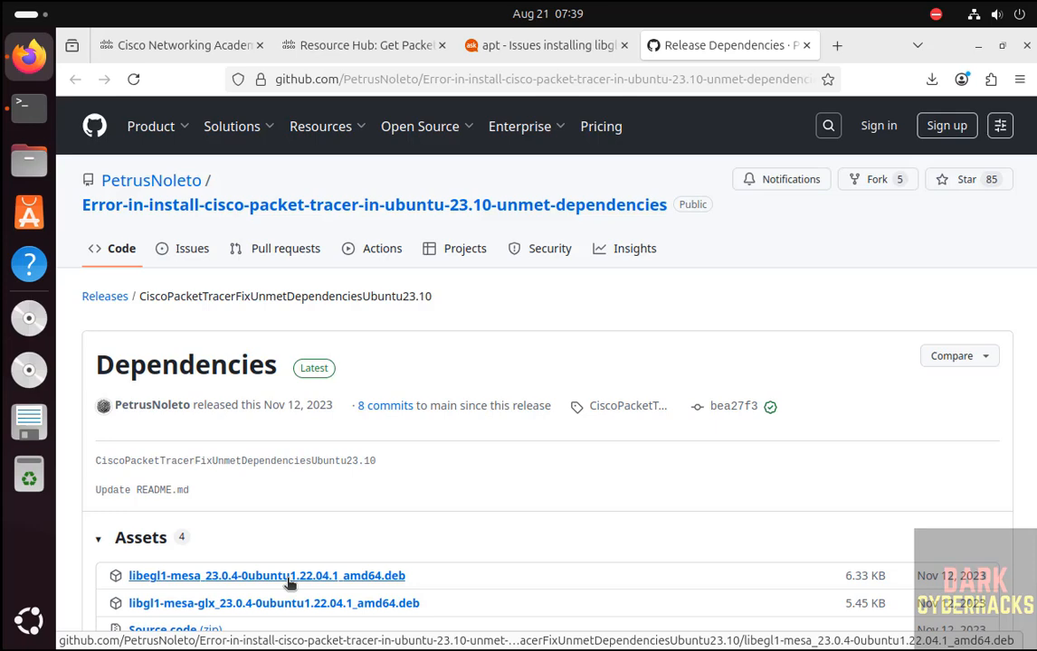
Step: Download the libegl1-mesa and libgl1-mesa-glx .deb files and copy Ask Ubuntu's dpkg command
left_click(932, 79)
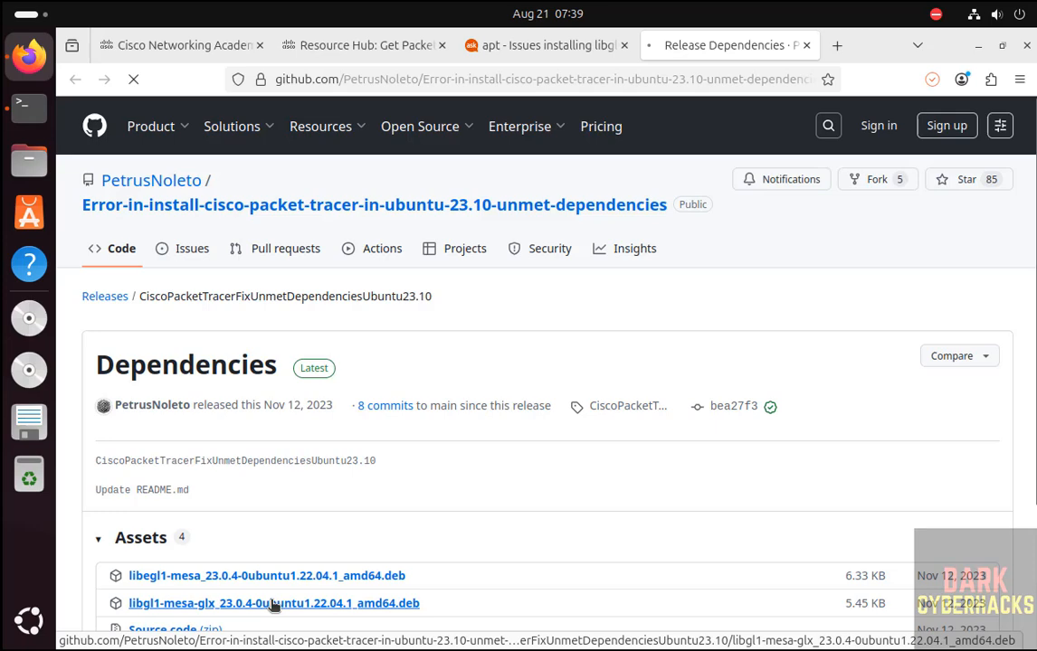
left_click(932, 79)
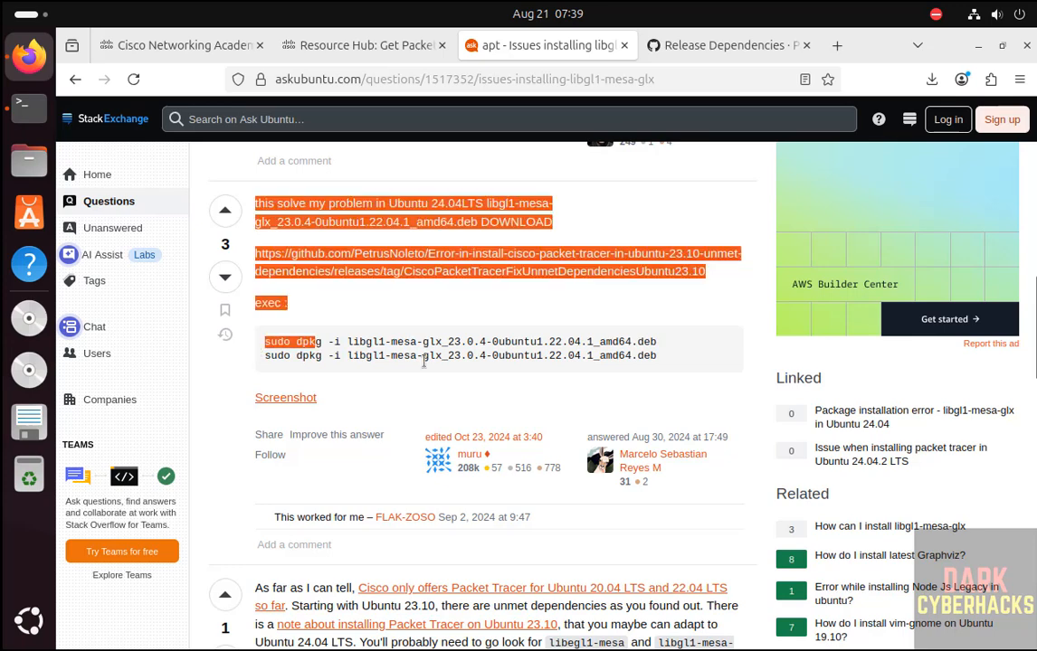
left_click(422, 356)
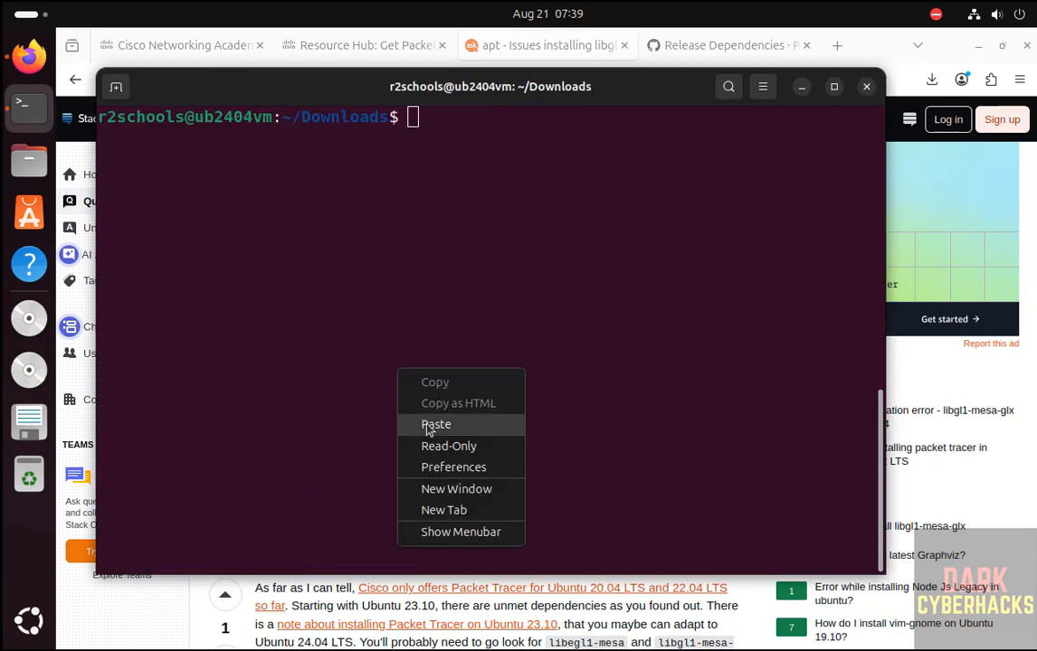
Step: Install libgl1-mesa-glx with the pasted dpkg command, then rerun the Packet Tracer dpkg install
left_click(436, 425)
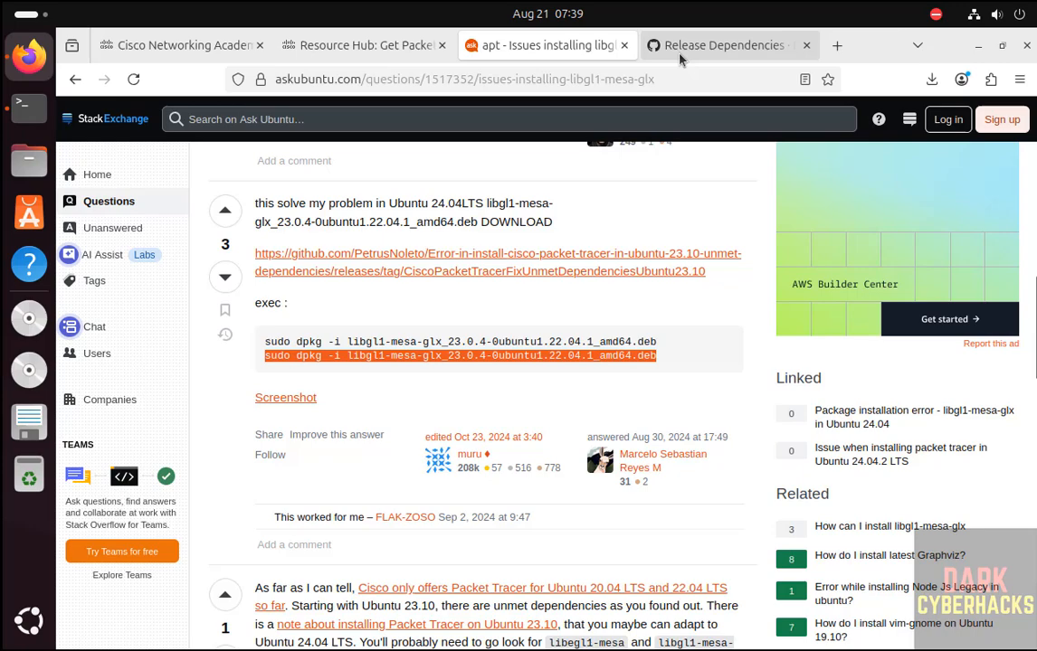
mouse_move(542, 45)
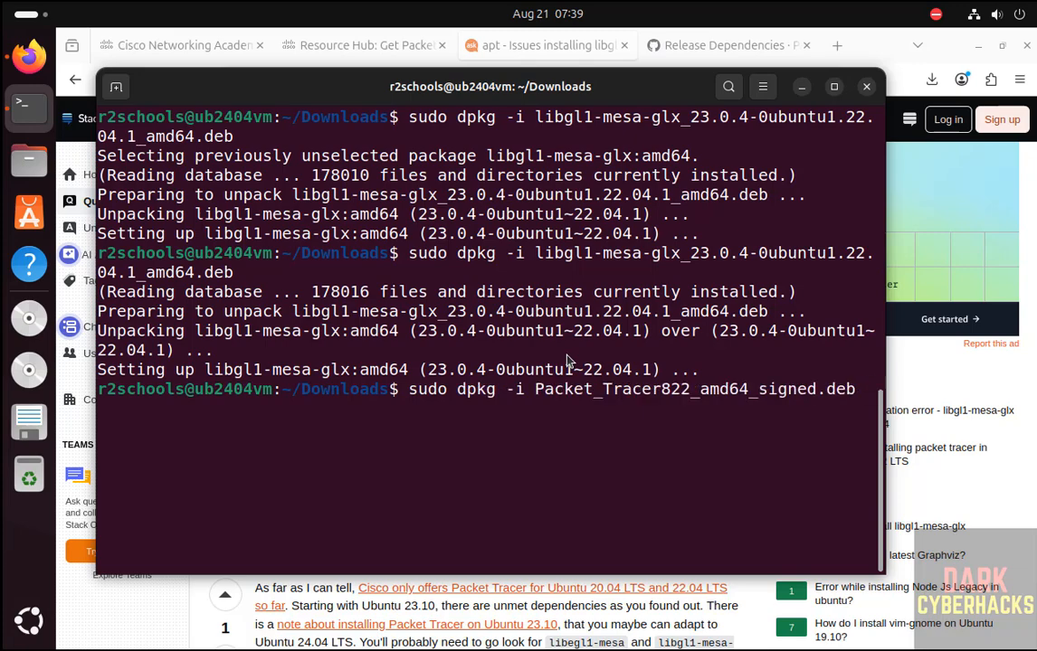
key("Return")
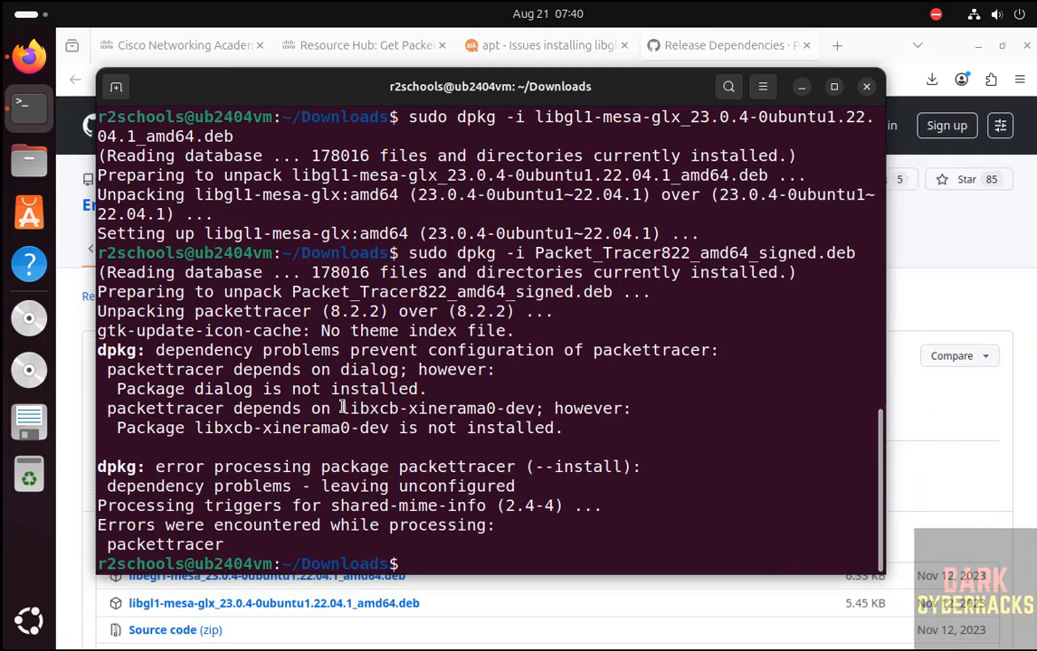
Step: Install libxcb-xinerama0-dev, run sudo apt --fix-broken install, and accept the Packet Tracer license
type("sudo apt")
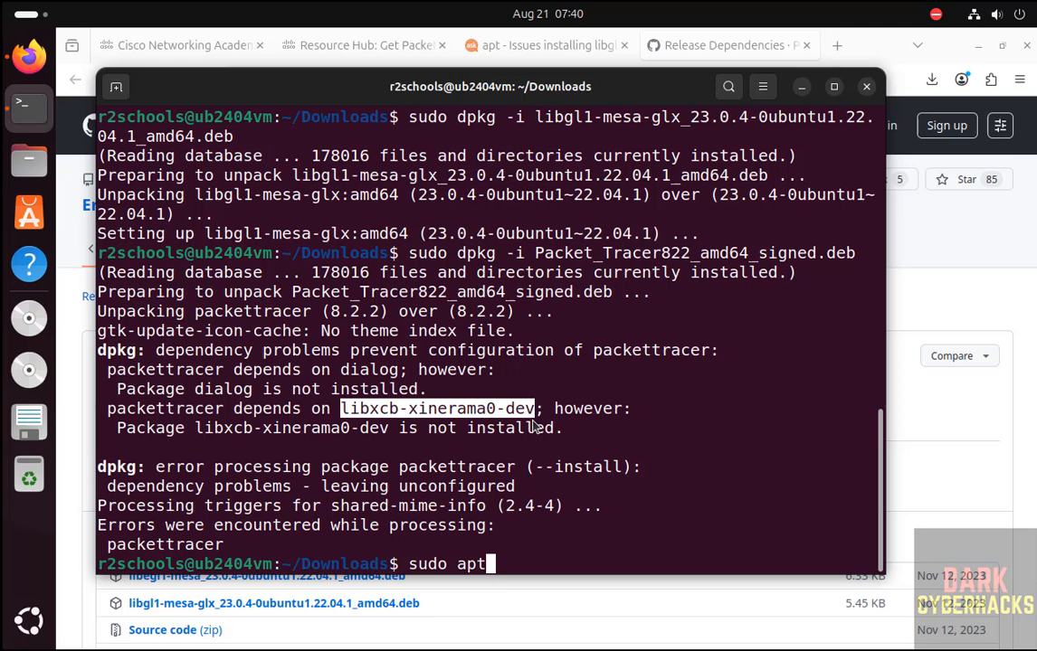
type("install libxcb-xinerama0-dev")
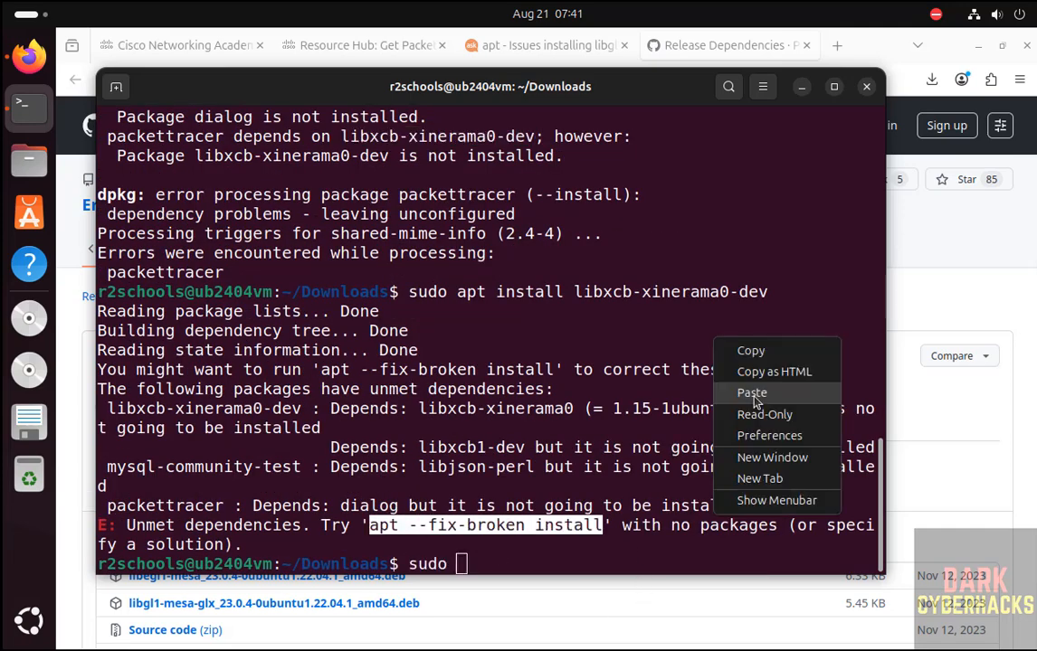
left_click(751, 392)
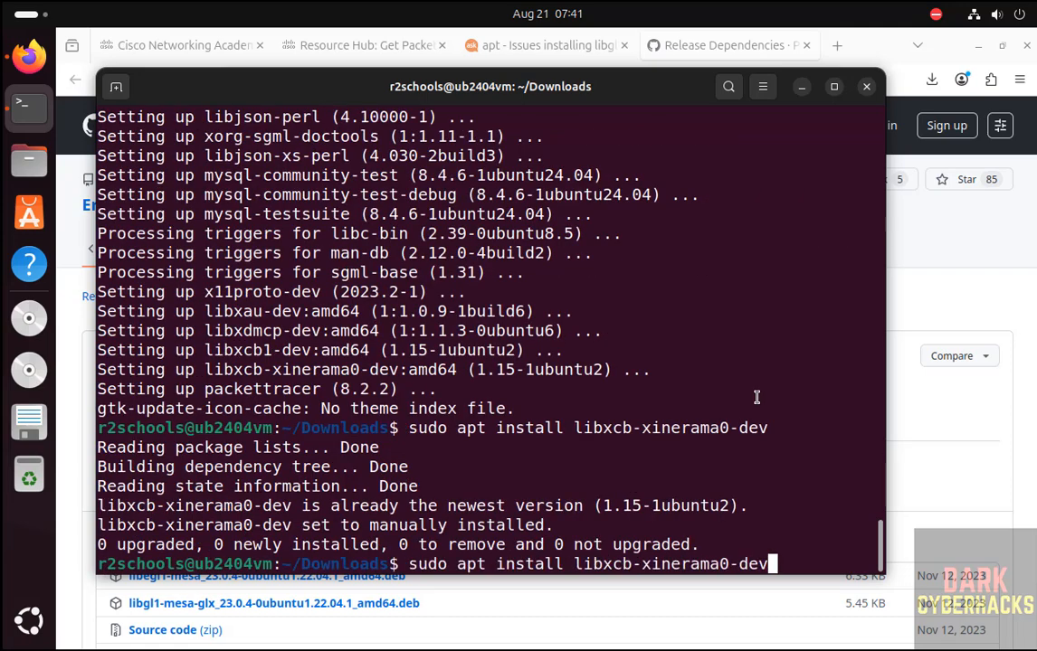
key("Return")
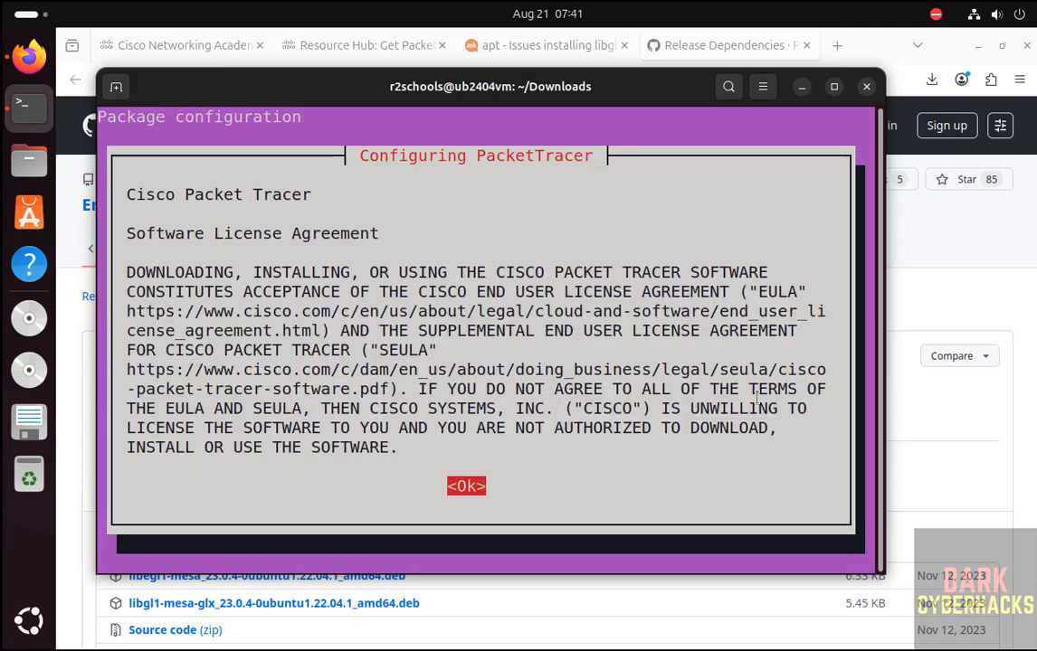
left_click(466, 486)
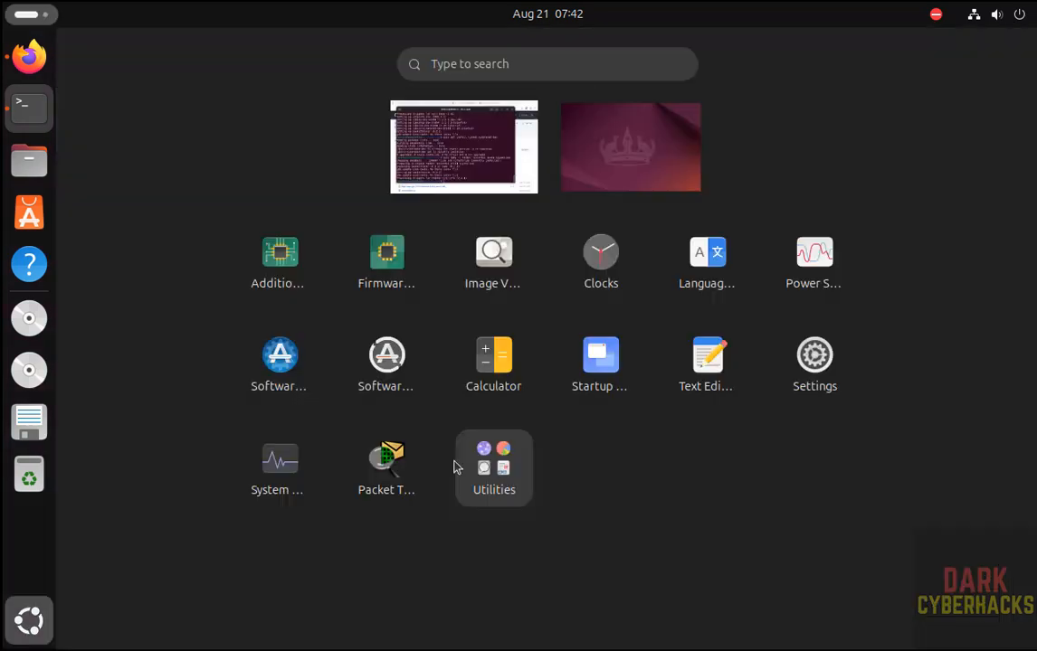
mouse_move(386, 466)
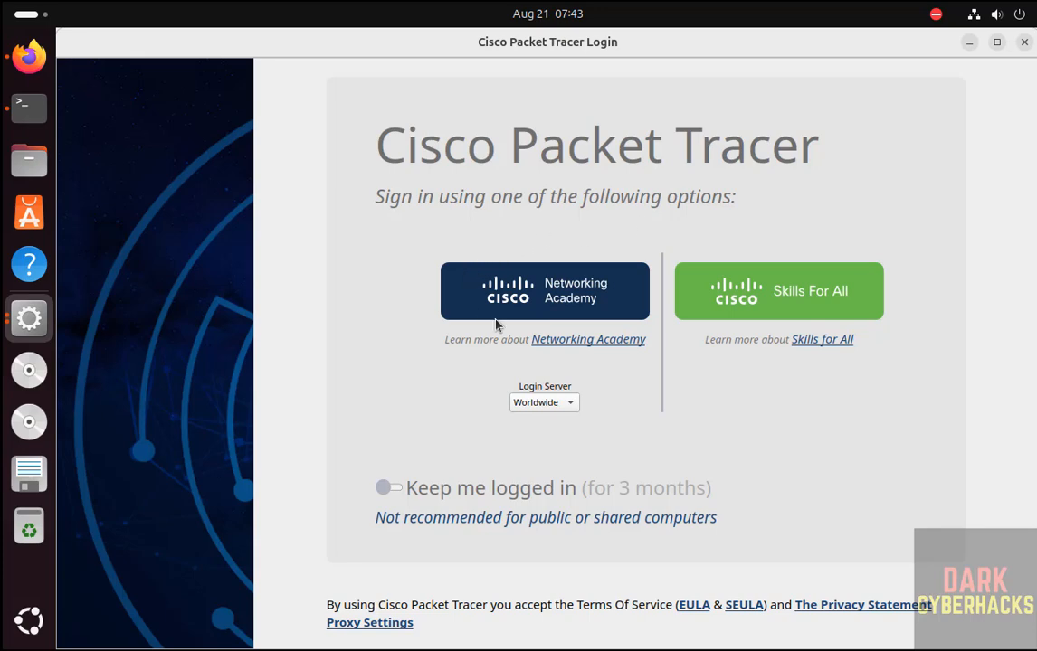
mouse_move(735, 309)
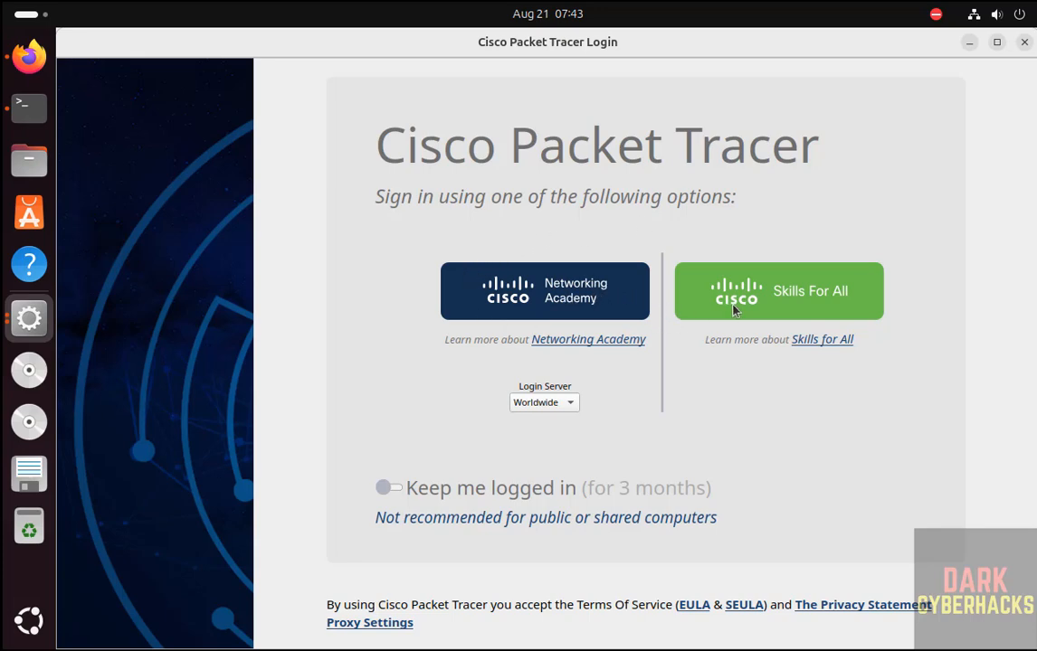
mouse_move(776, 303)
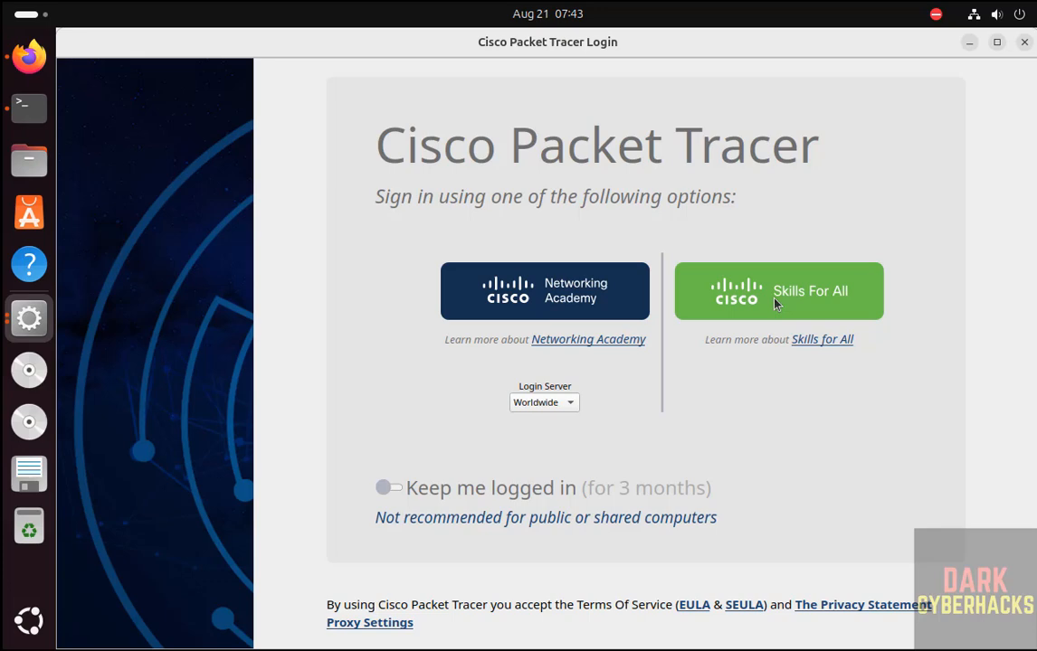
Step: Log in to Packet Tracer through the green Skills For All button
left_click(778, 290)
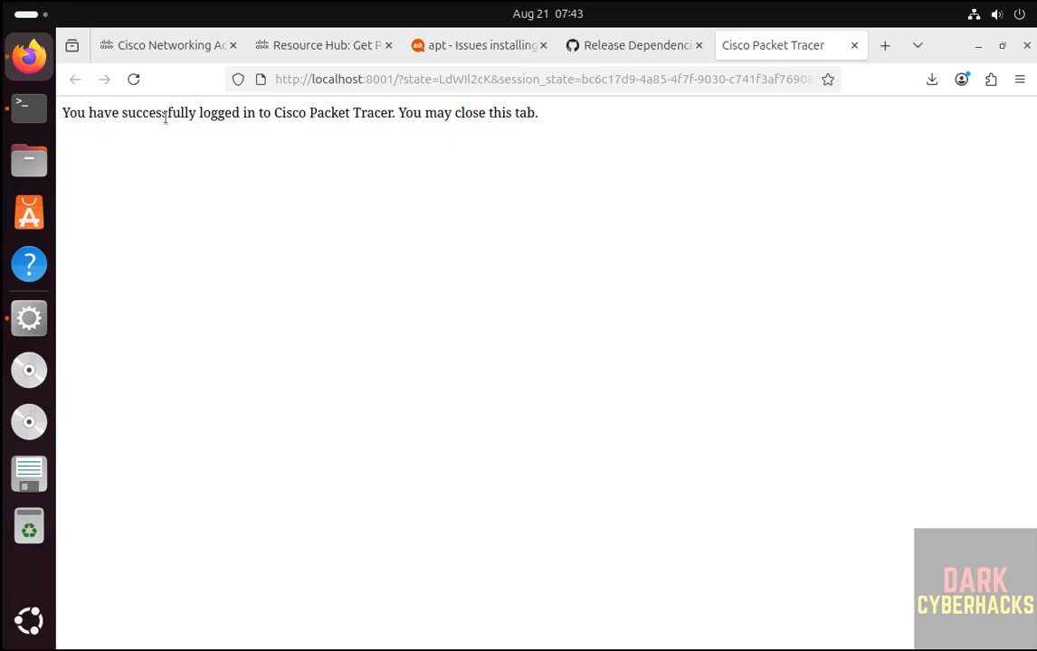
mouse_move(317, 138)
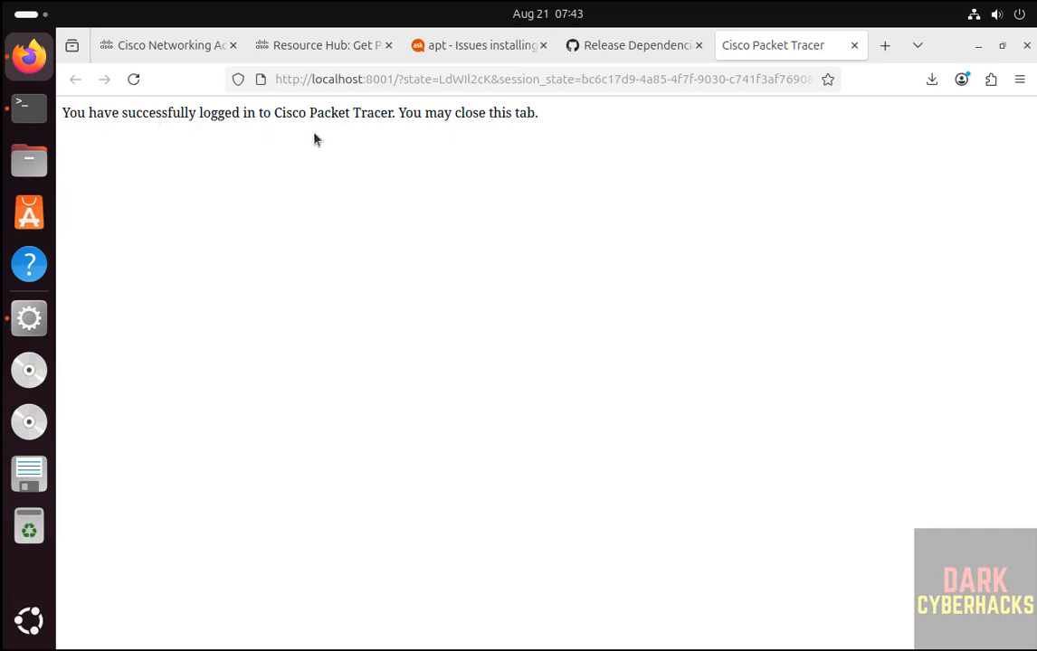
mouse_move(556, 125)
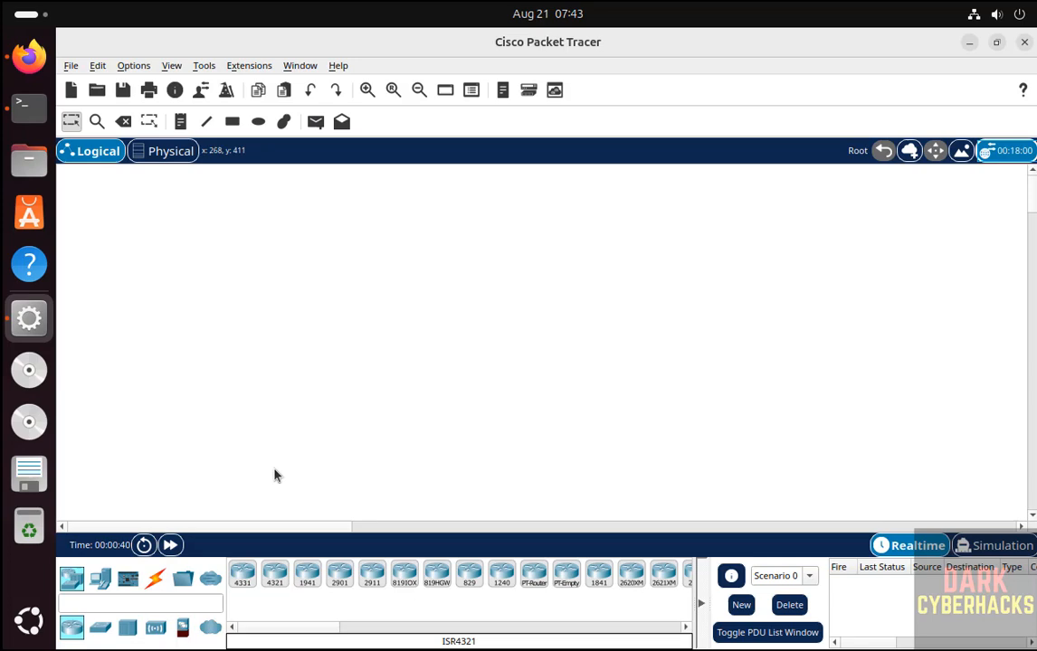
mouse_move(420, 229)
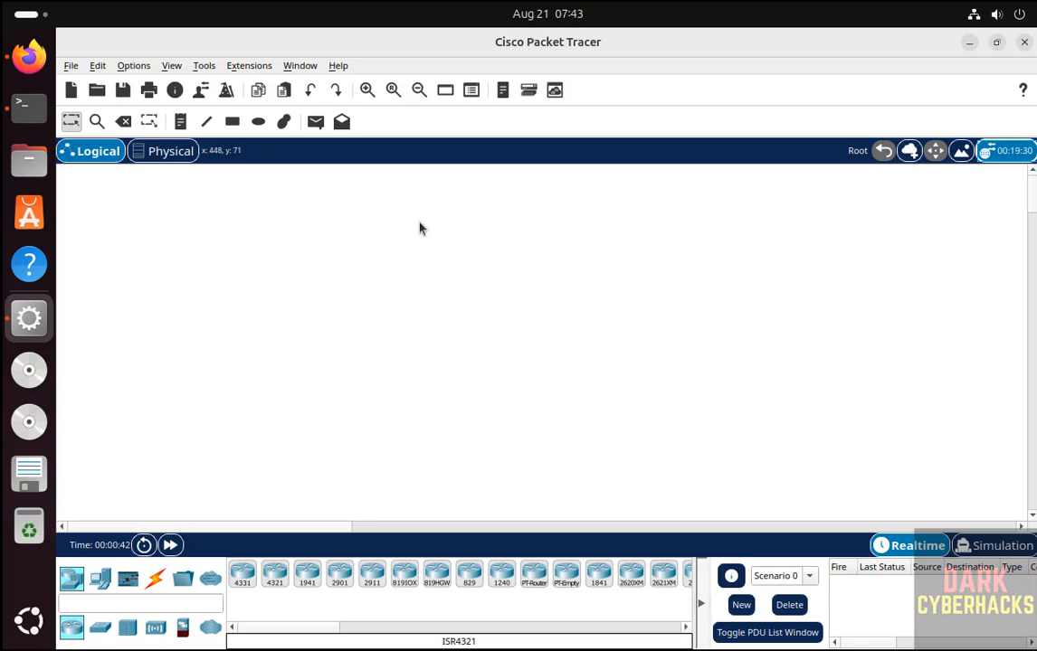